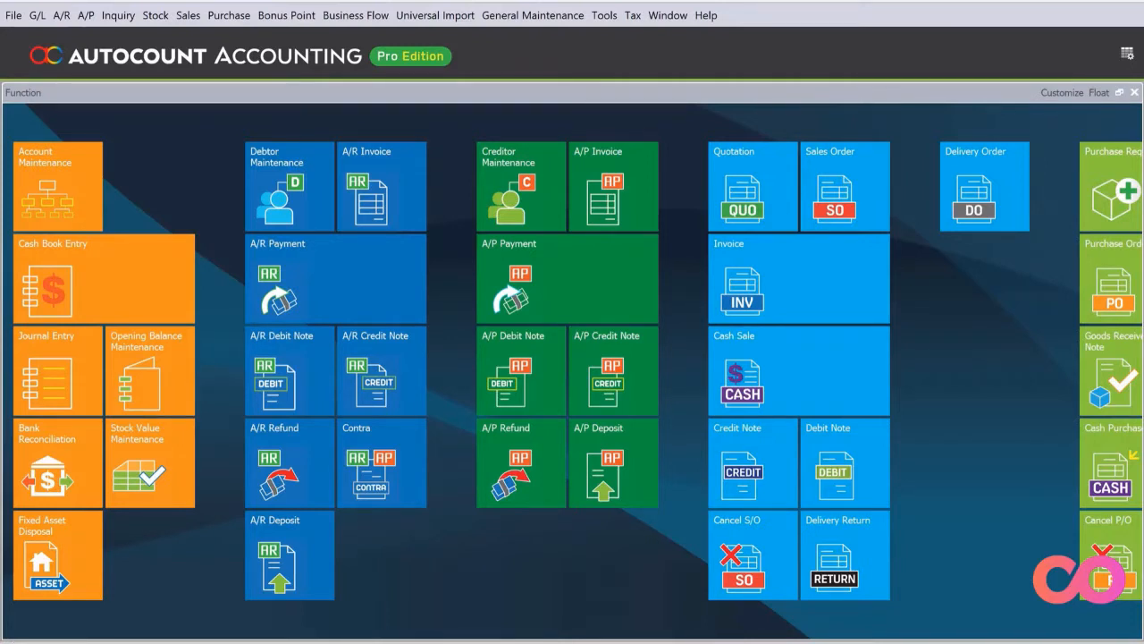
{"action": "mouse_move", "coordinate": [367, 286]}
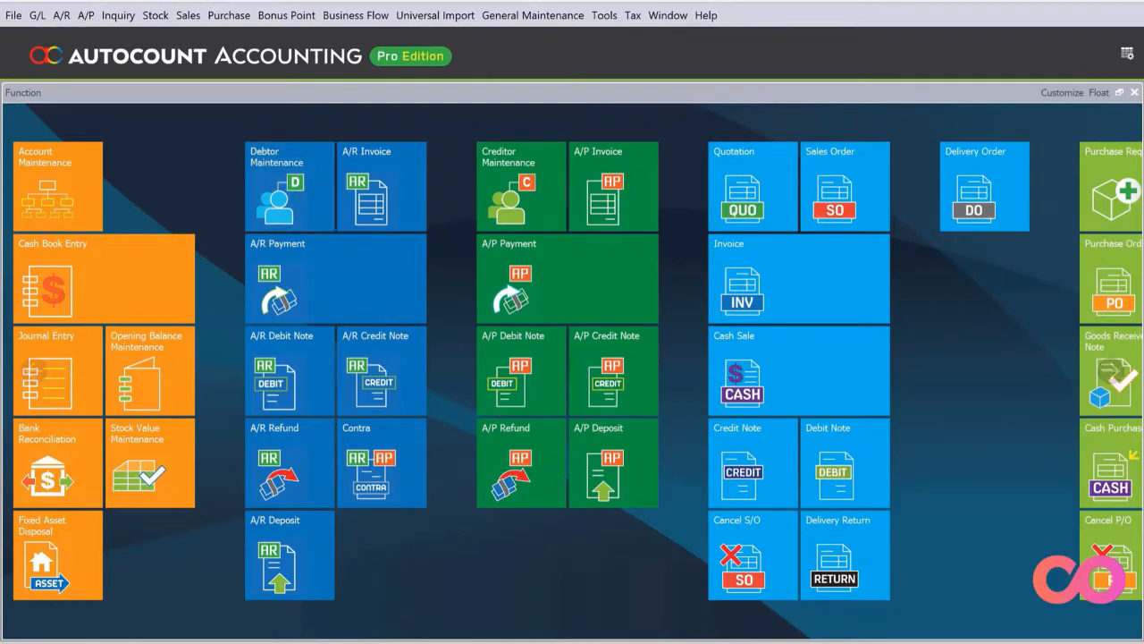
Open User Defined Field Maintenance full-screen and expand the Maintenance category.
{"action": "left_click", "coordinate": [604, 14]}
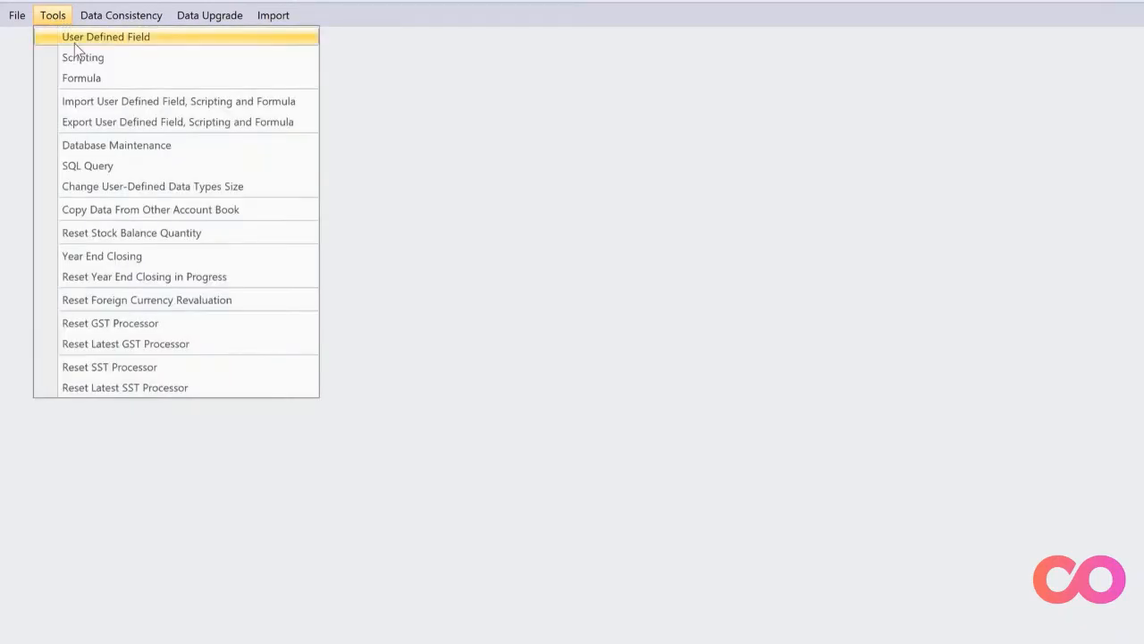
{"action": "left_click", "coordinate": [105, 36]}
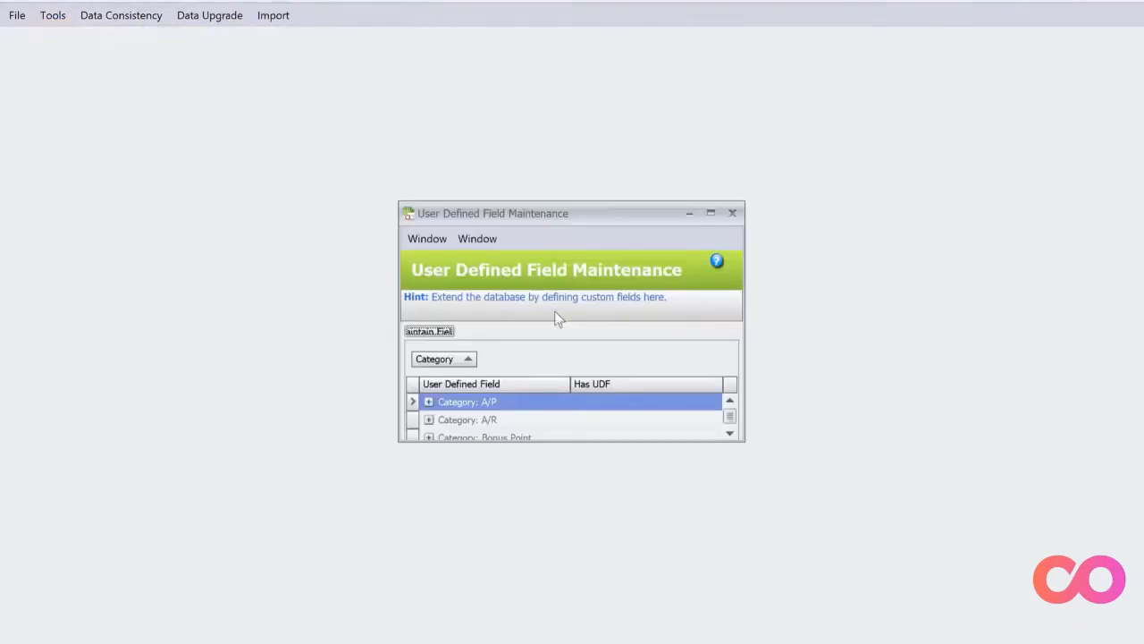
{"action": "left_click", "coordinate": [710, 213]}
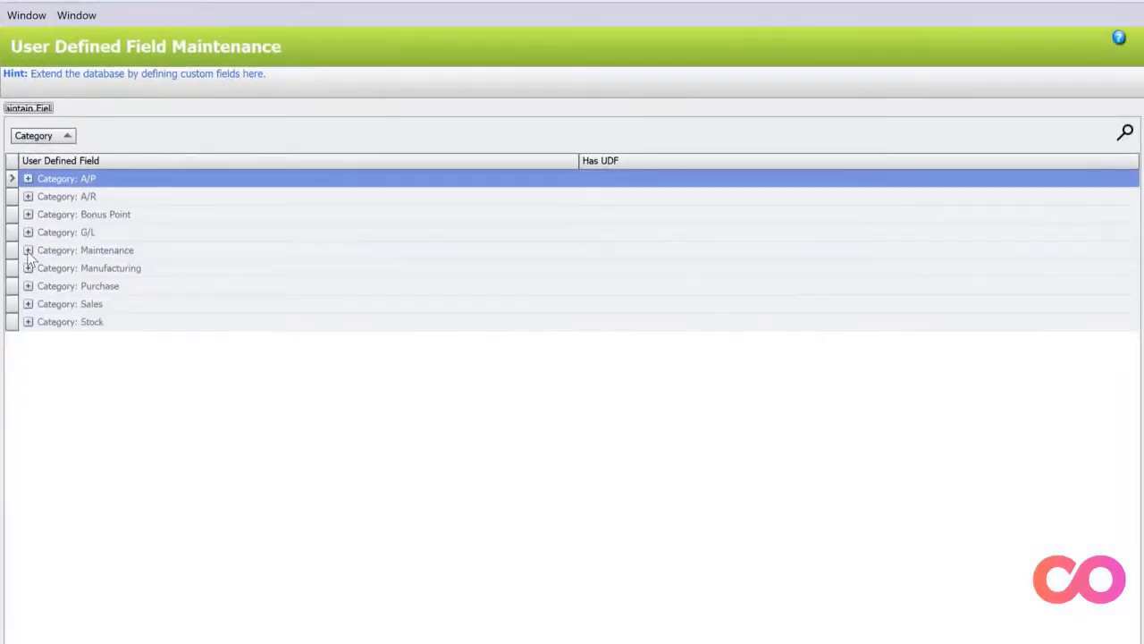
{"action": "left_click", "coordinate": [29, 250]}
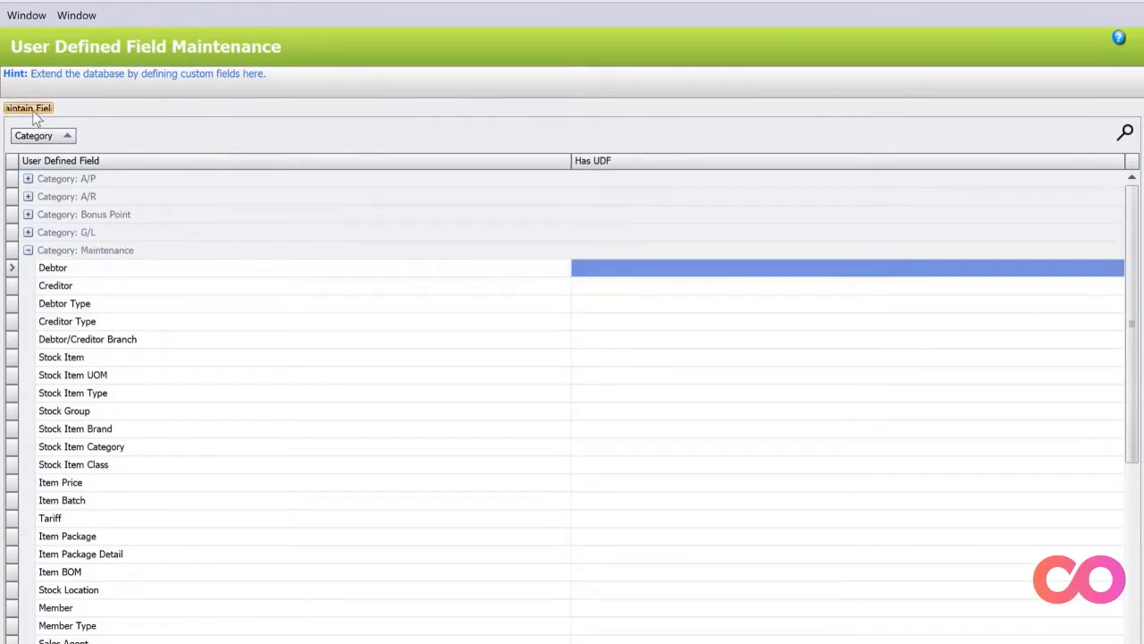
Add a Debtor text field Father captioned Father's Name.
{"action": "double_click", "coordinate": [51, 268]}
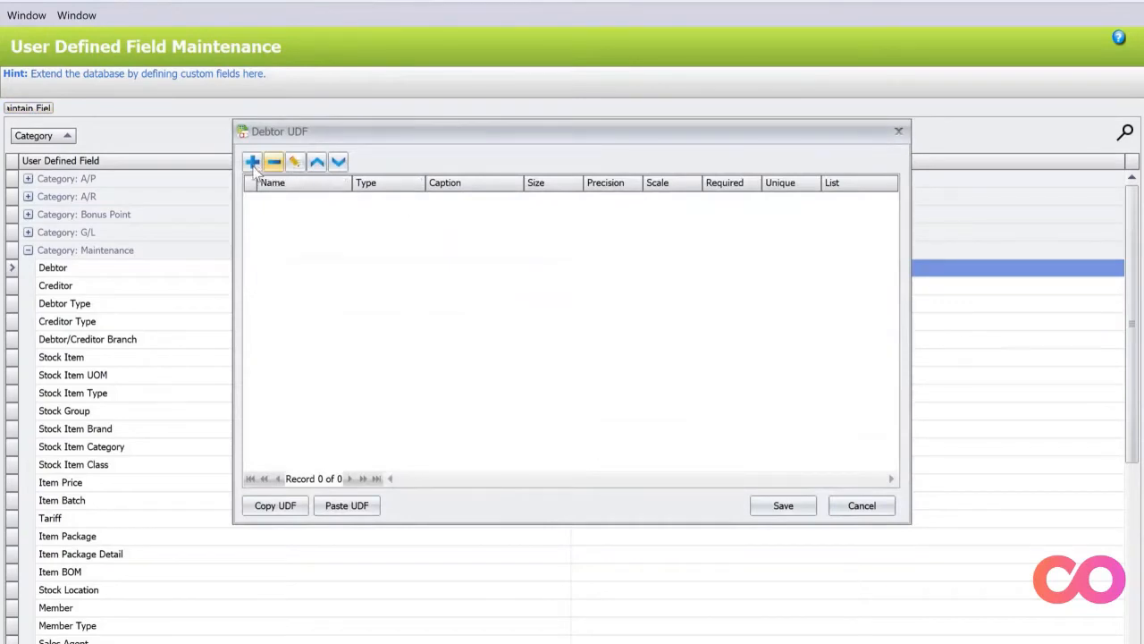
{"action": "left_click", "coordinate": [252, 161]}
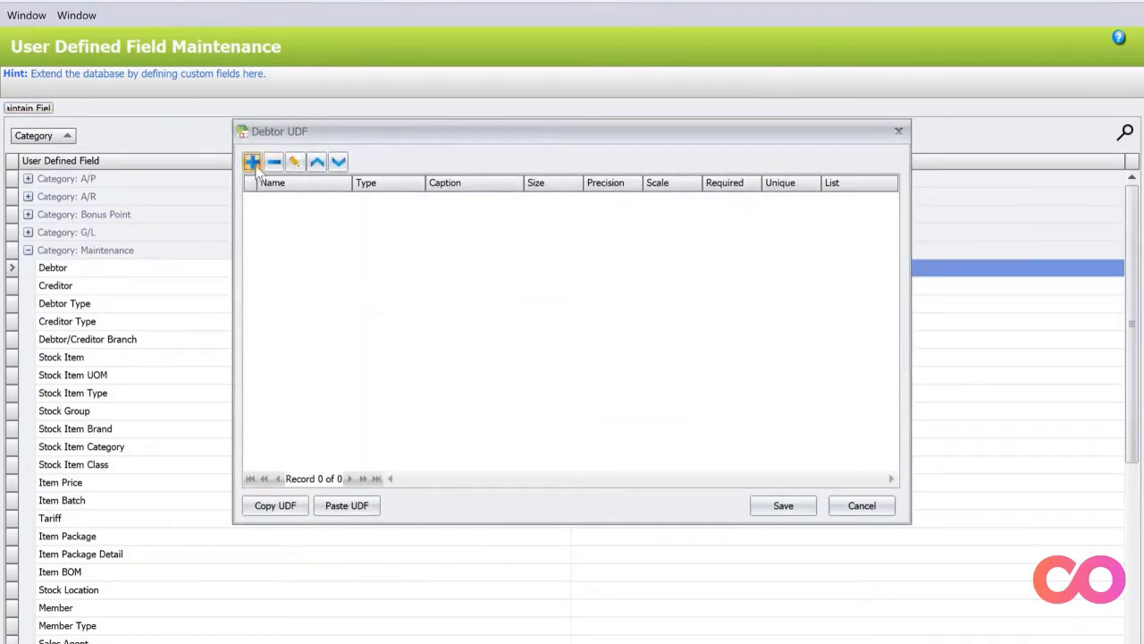
{"action": "left_click", "coordinate": [254, 161]}
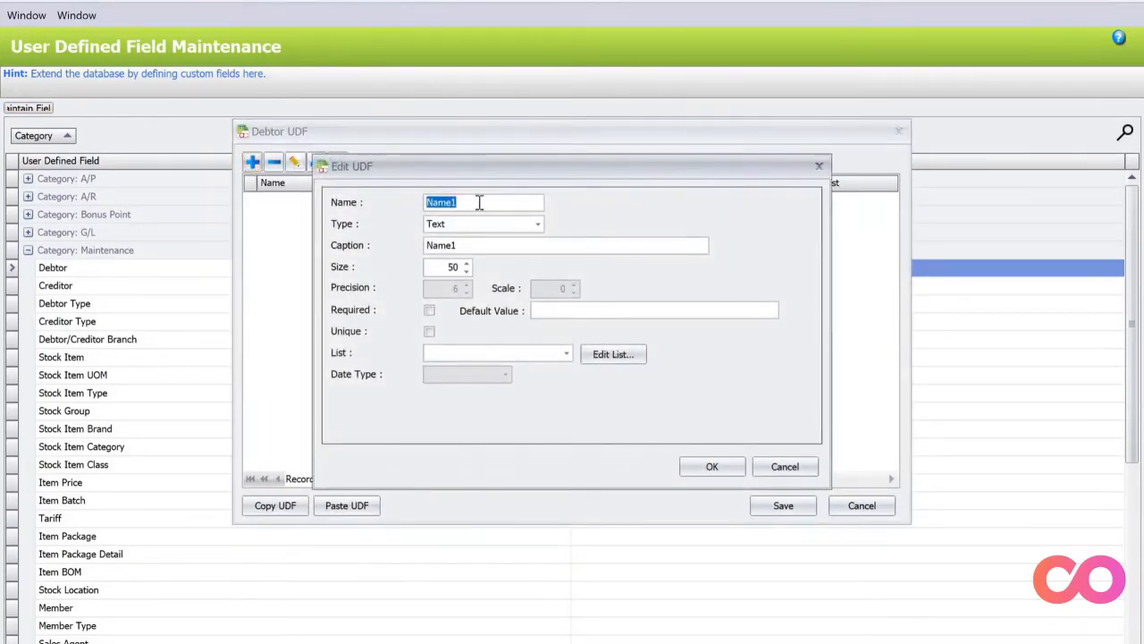
{"action": "type", "text": "Father"}
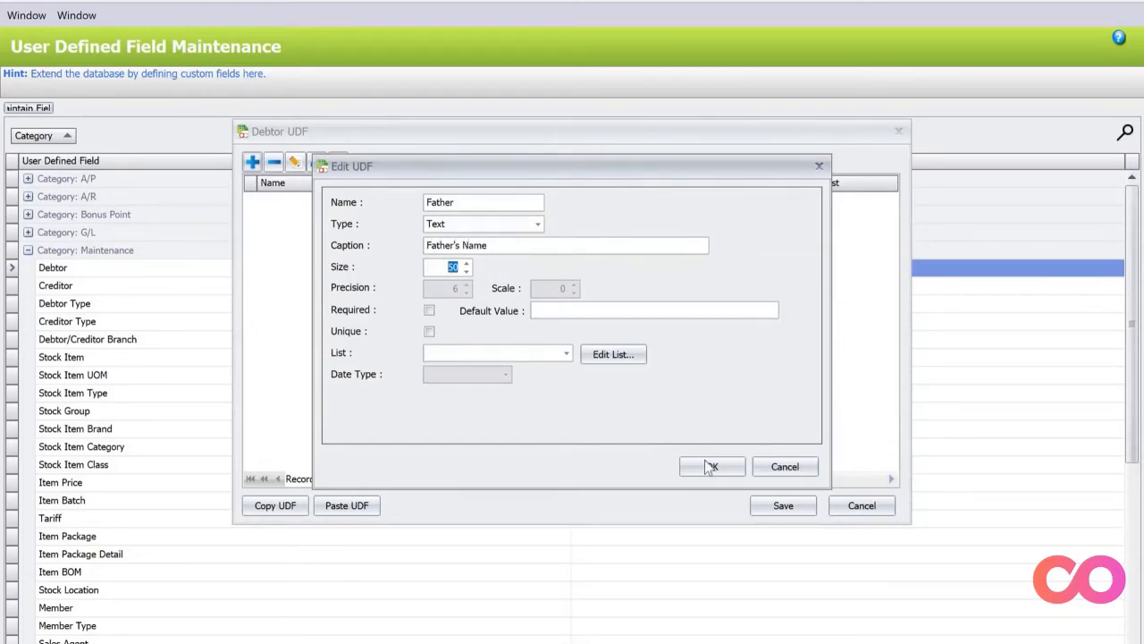
{"action": "left_click", "coordinate": [712, 465]}
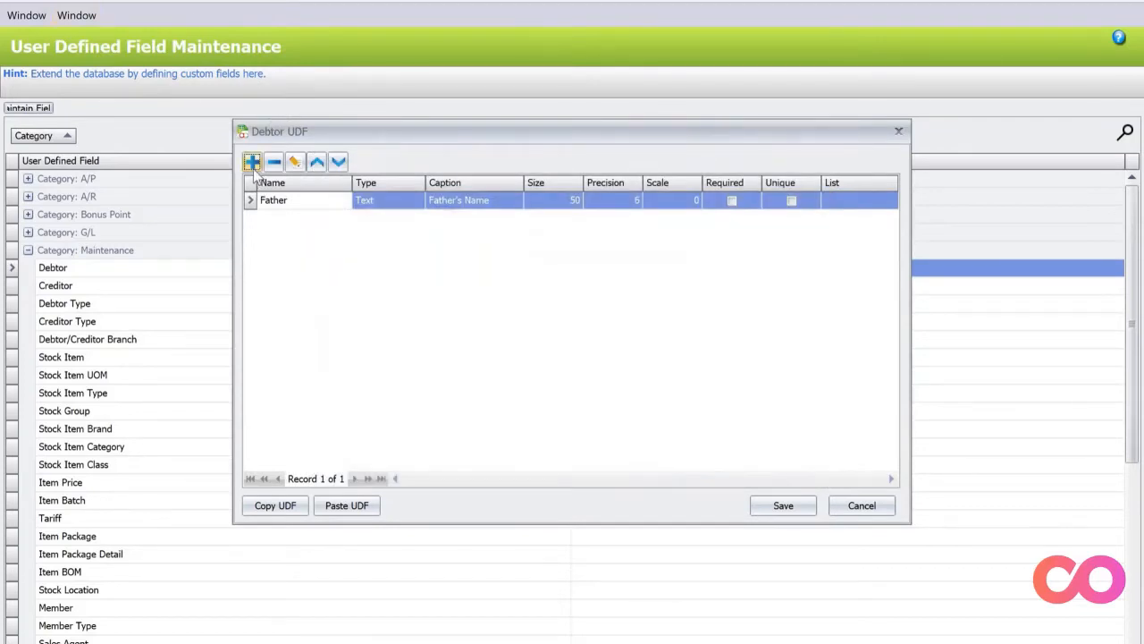
Add a second Debtor text field FPhone captioned Father's Phone.
{"action": "left_click", "coordinate": [254, 161]}
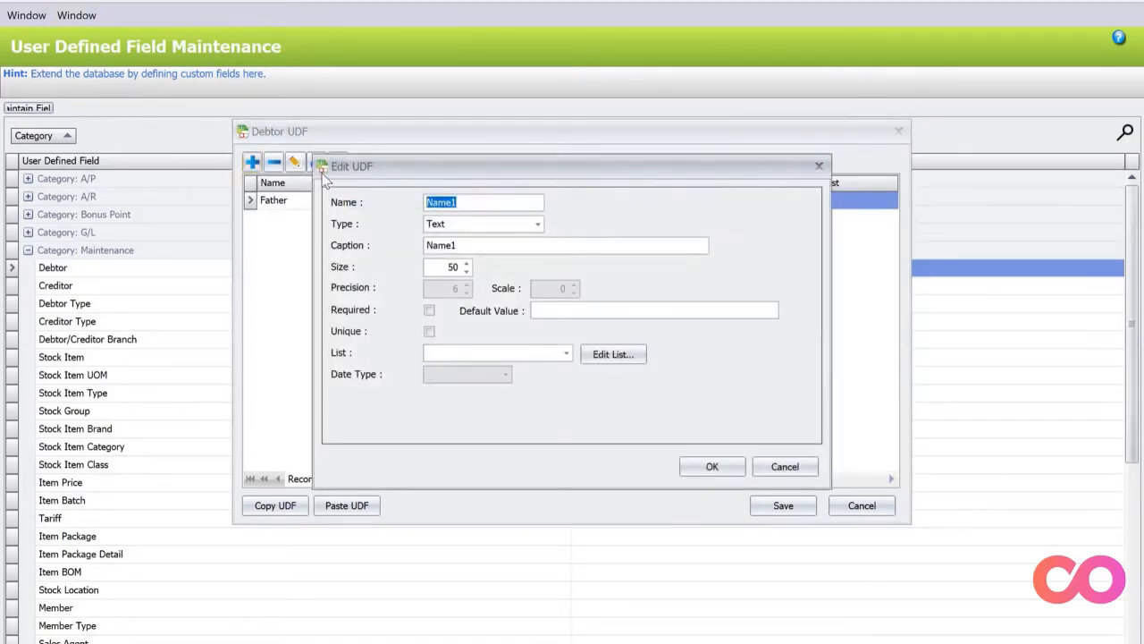
{"action": "type", "text": "F"}
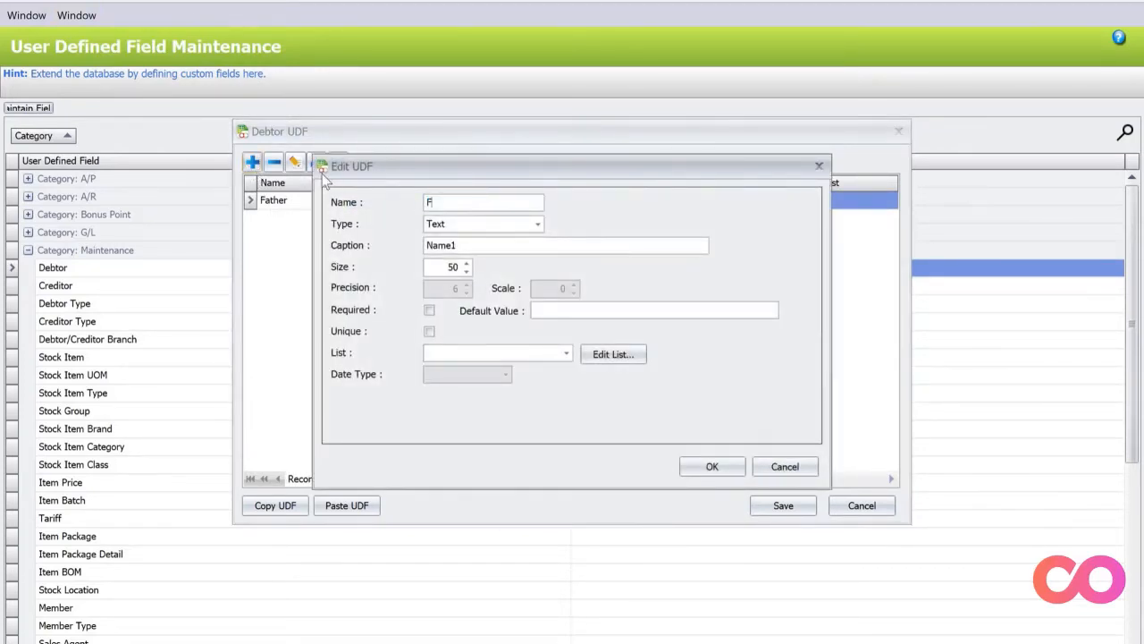
{"action": "type", "text": "Phone"}
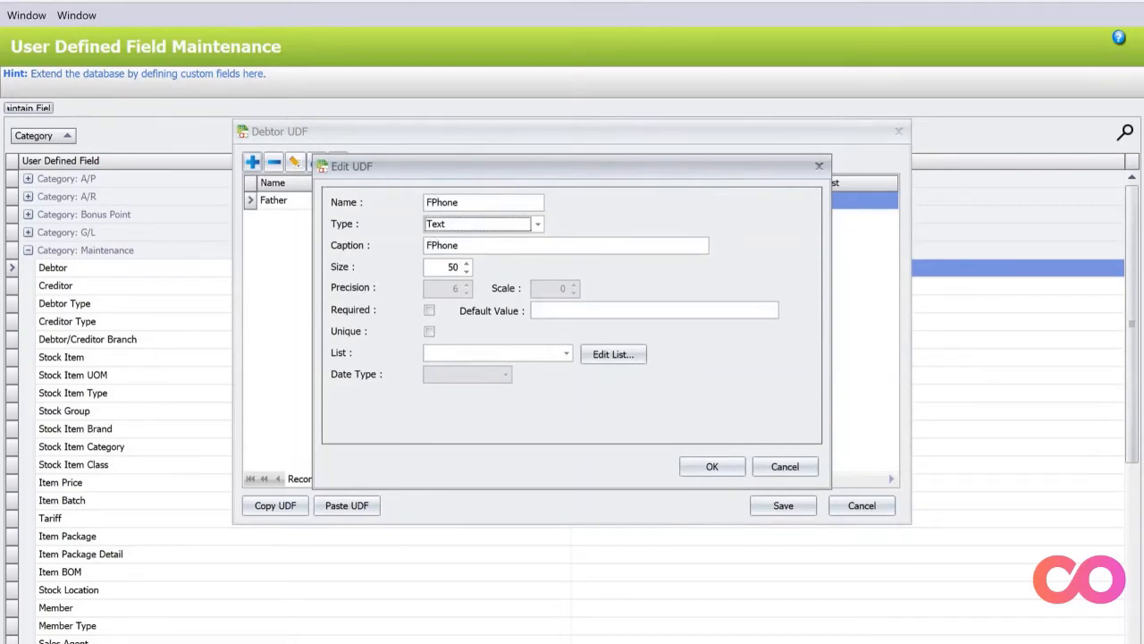
{"action": "type", "text": "Father's"}
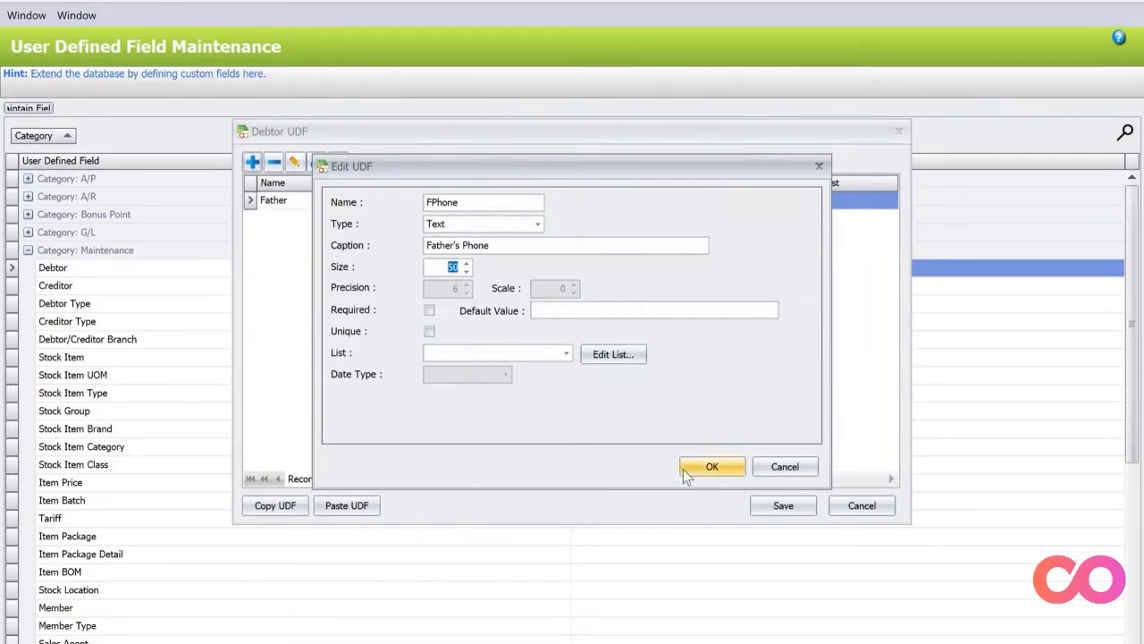
{"action": "left_click", "coordinate": [712, 465]}
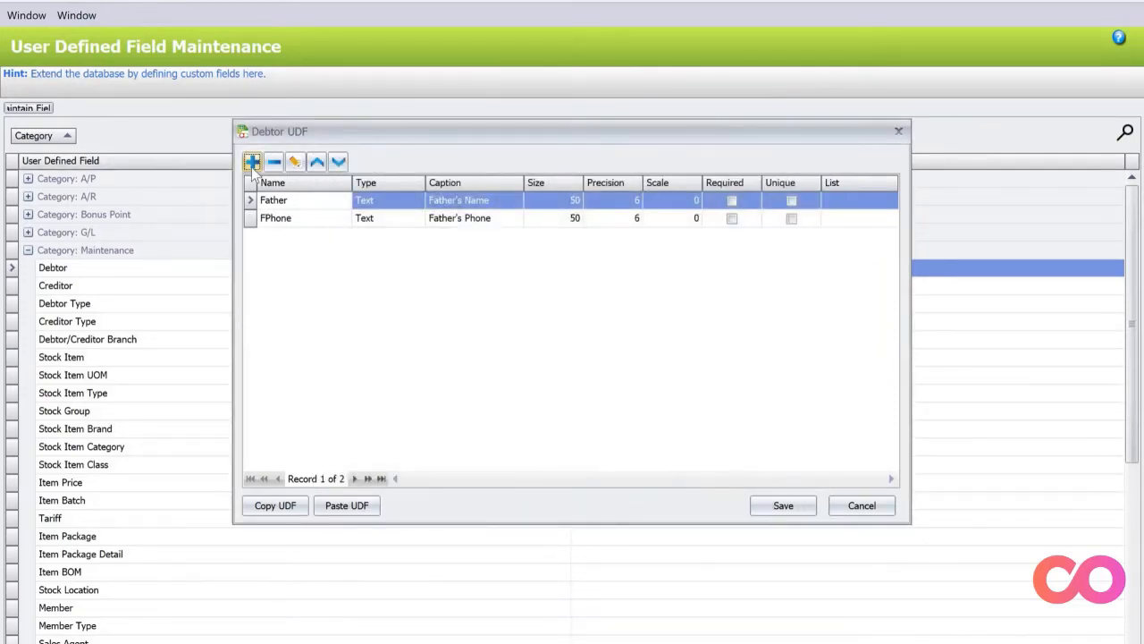
{"action": "mouse_move", "coordinate": [254, 161]}
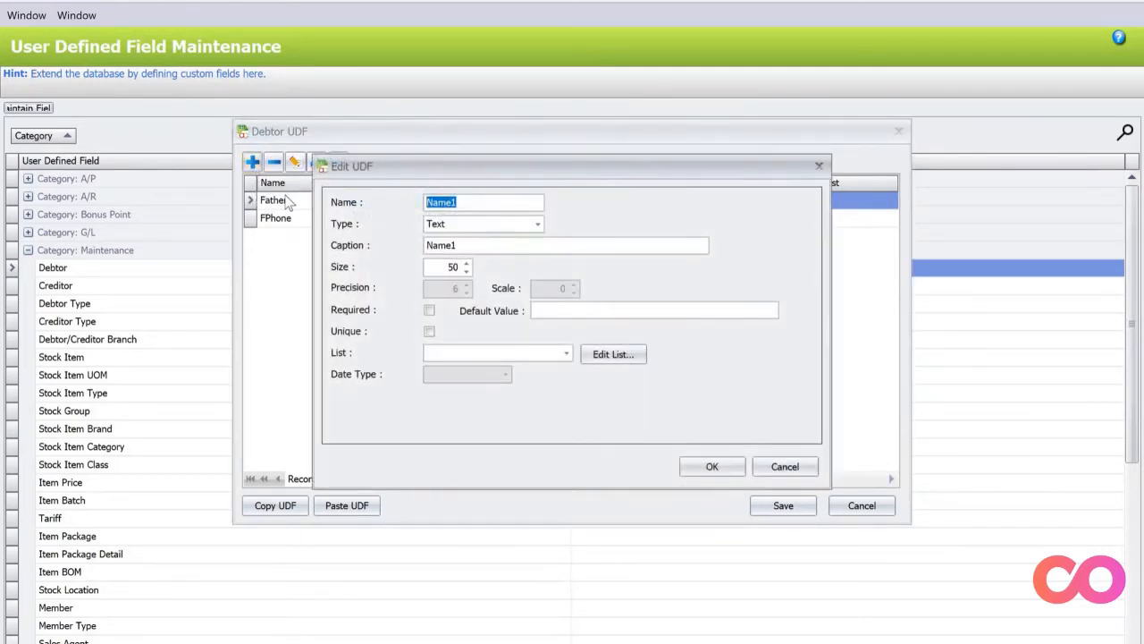
Add a Debtor Date field DOB captioned Date of Birth and save all three fields.
{"action": "type", "text": "DOB"}
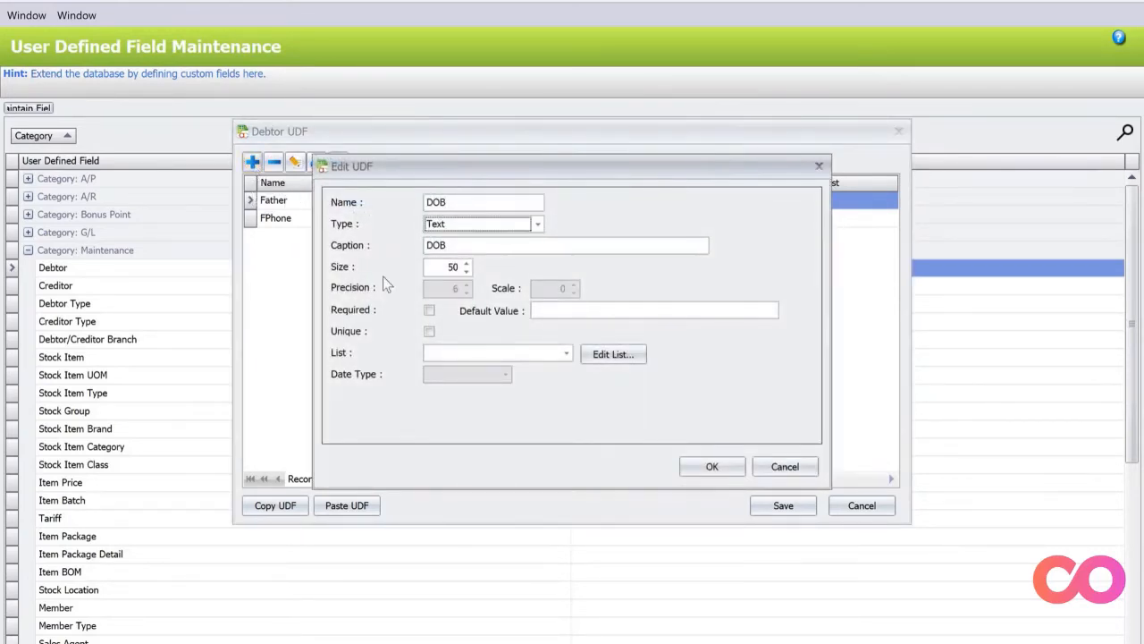
{"action": "left_click", "coordinate": [536, 223]}
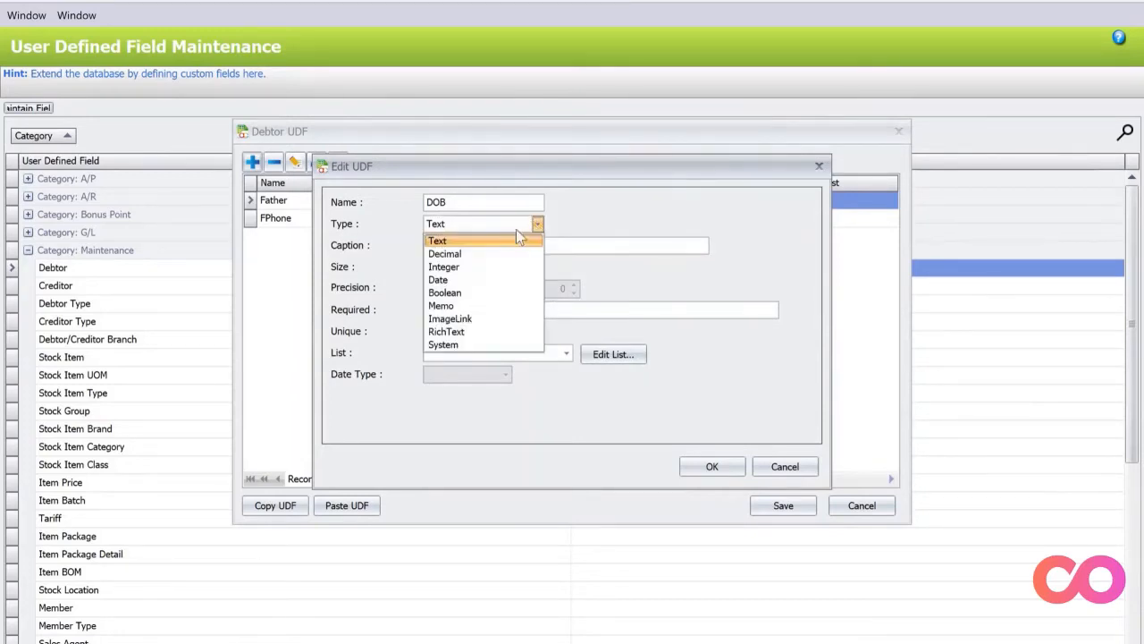
{"action": "mouse_move", "coordinate": [473, 279]}
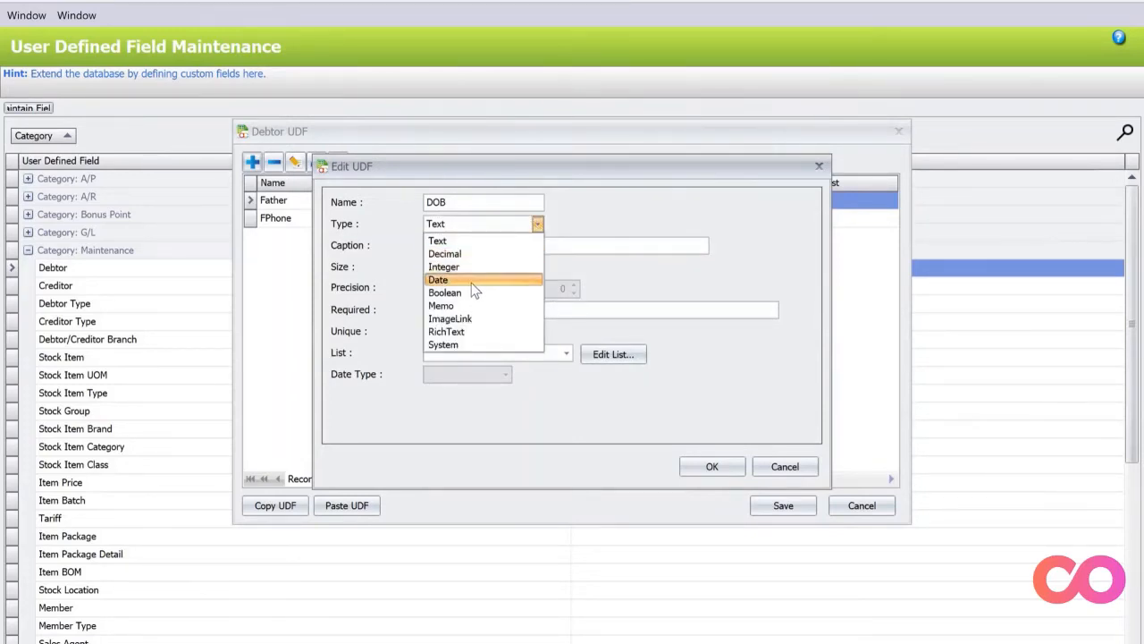
{"action": "left_click", "coordinate": [438, 279]}
{"action": "type", "text": "Date of Bir"}
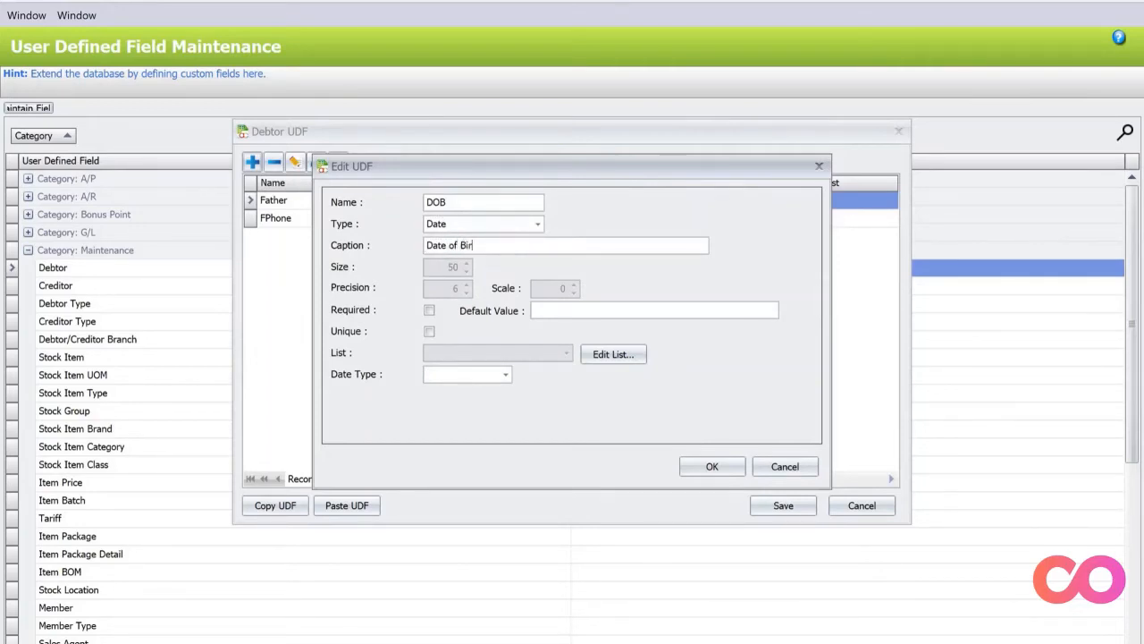
{"action": "type", "text": "th"}
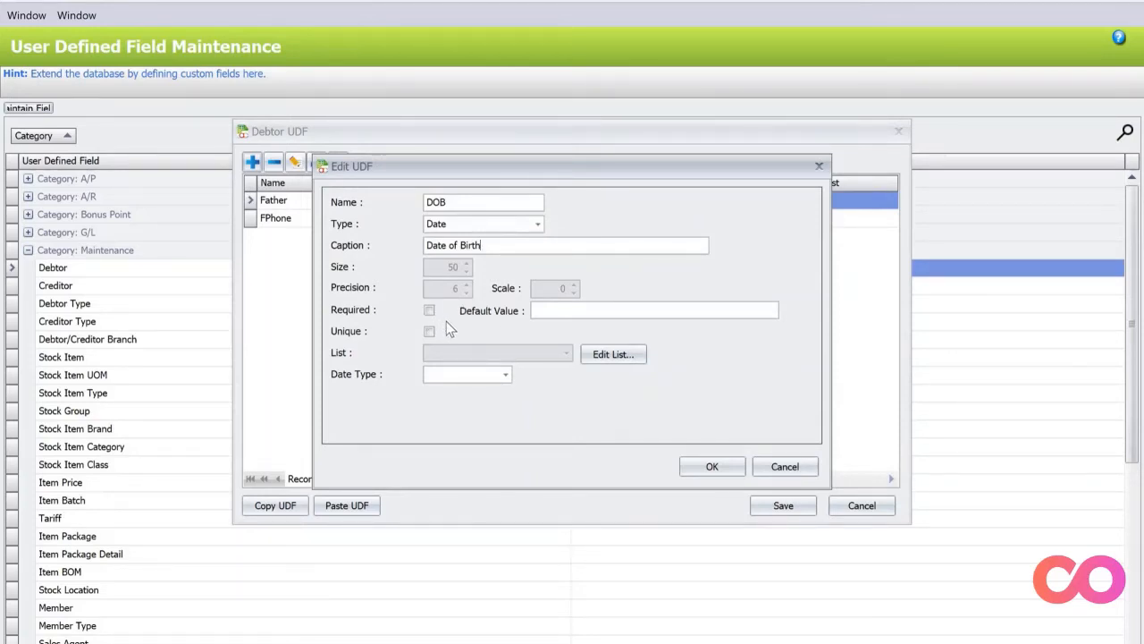
{"action": "mouse_move", "coordinate": [443, 334]}
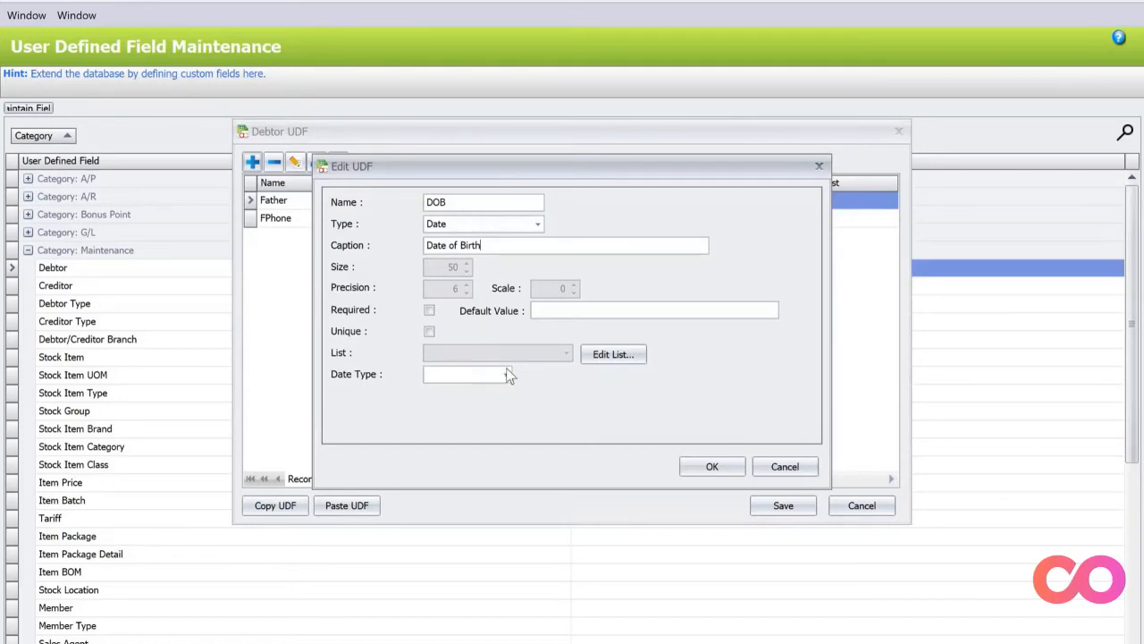
{"action": "left_click", "coordinate": [504, 374]}
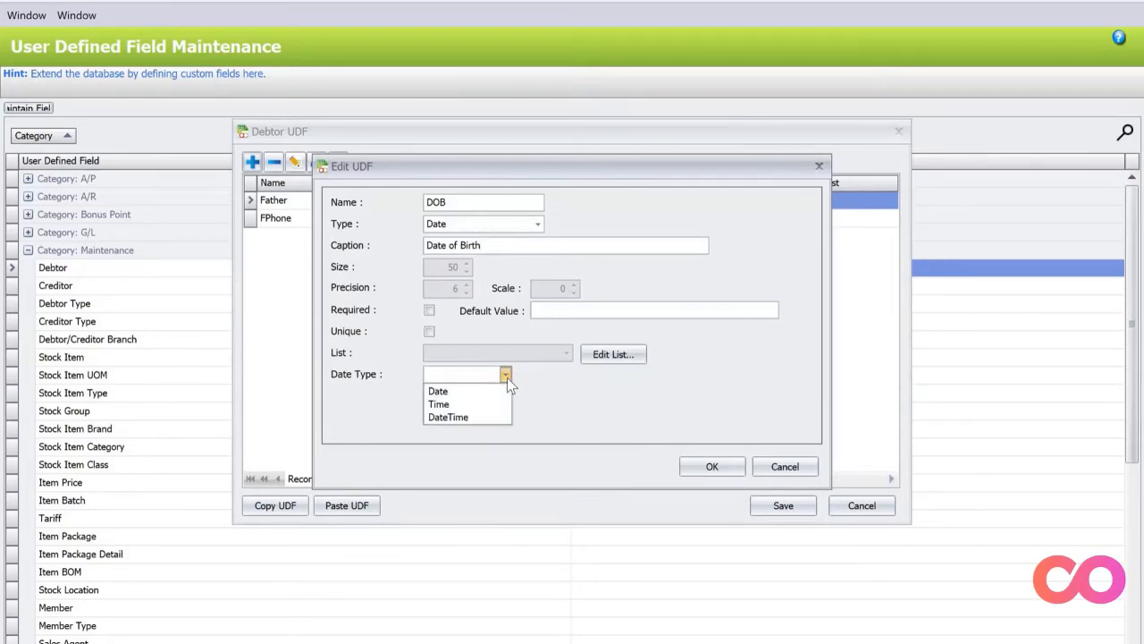
{"action": "left_click", "coordinate": [438, 390]}
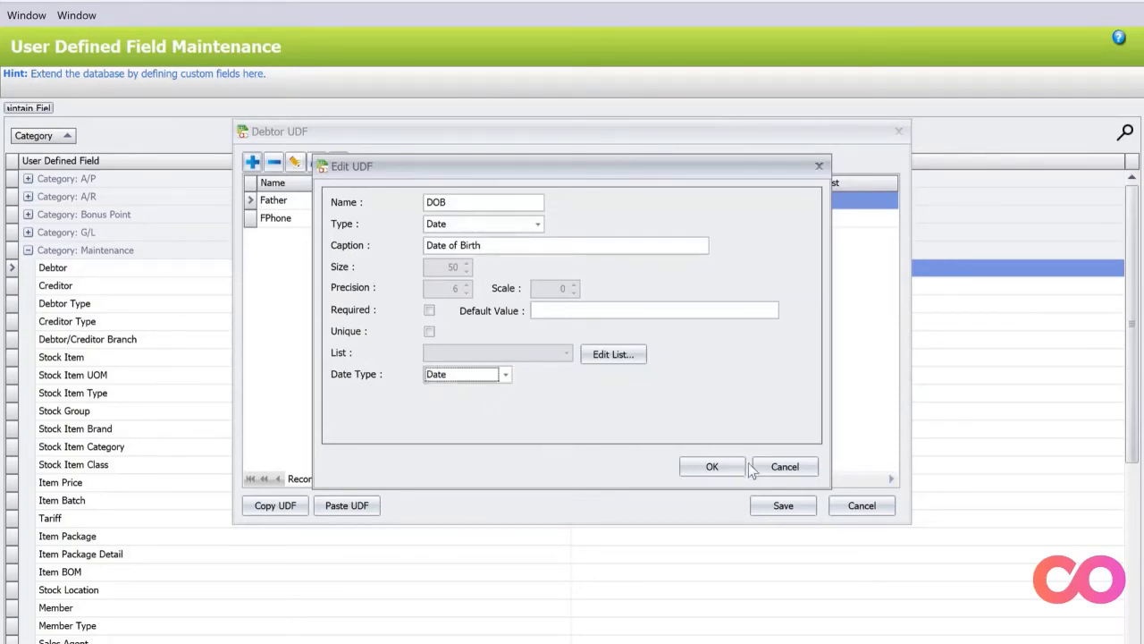
{"action": "left_click", "coordinate": [711, 465]}
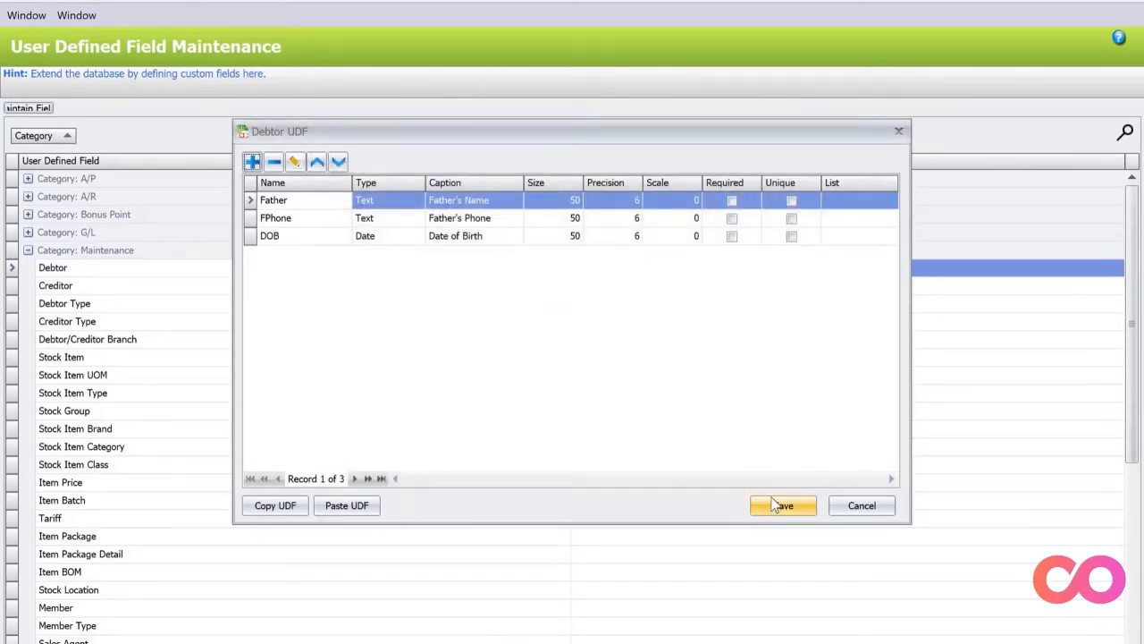
{"action": "left_click", "coordinate": [783, 504]}
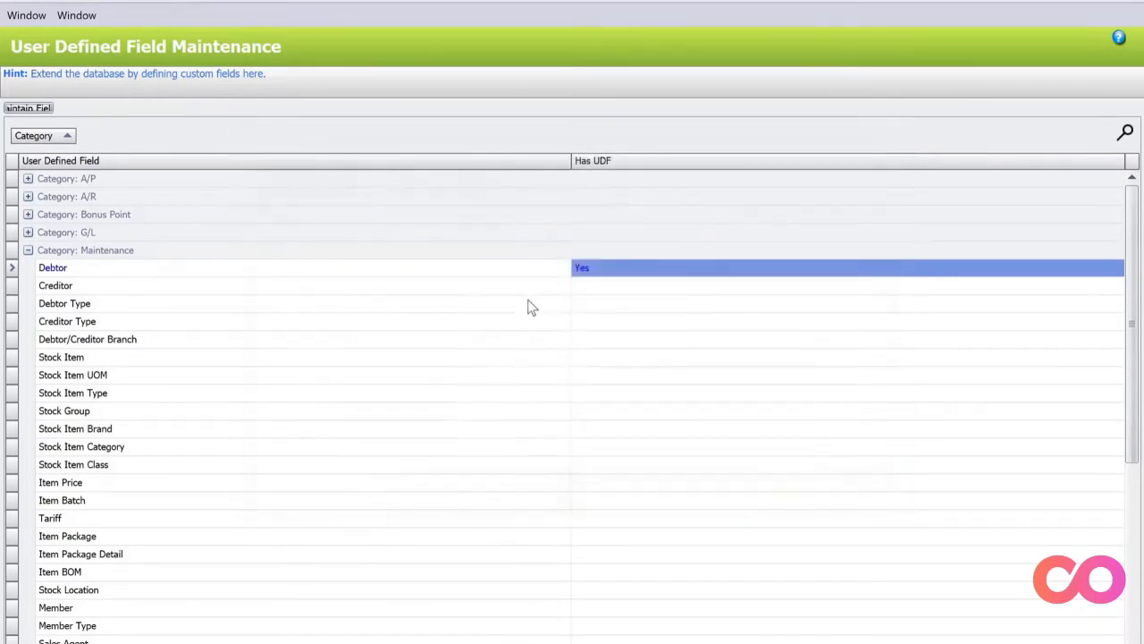
{"action": "mouse_move", "coordinate": [540, 622]}
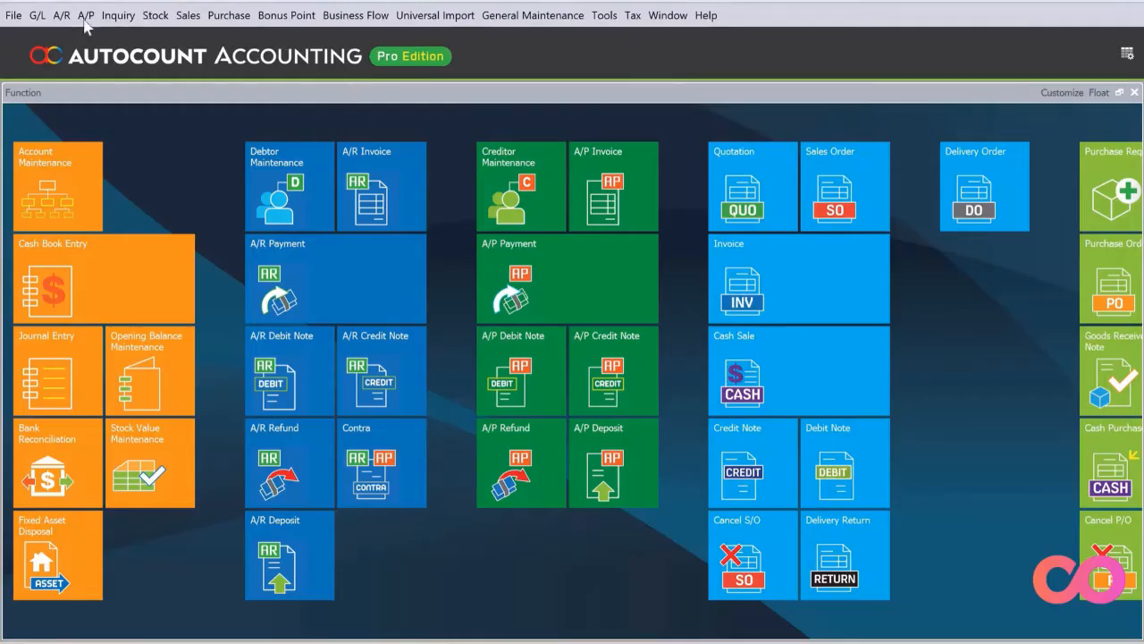
Open Debtor Maintenance from the A/R menu to list all customer accounts.
{"action": "left_click", "coordinate": [61, 15]}
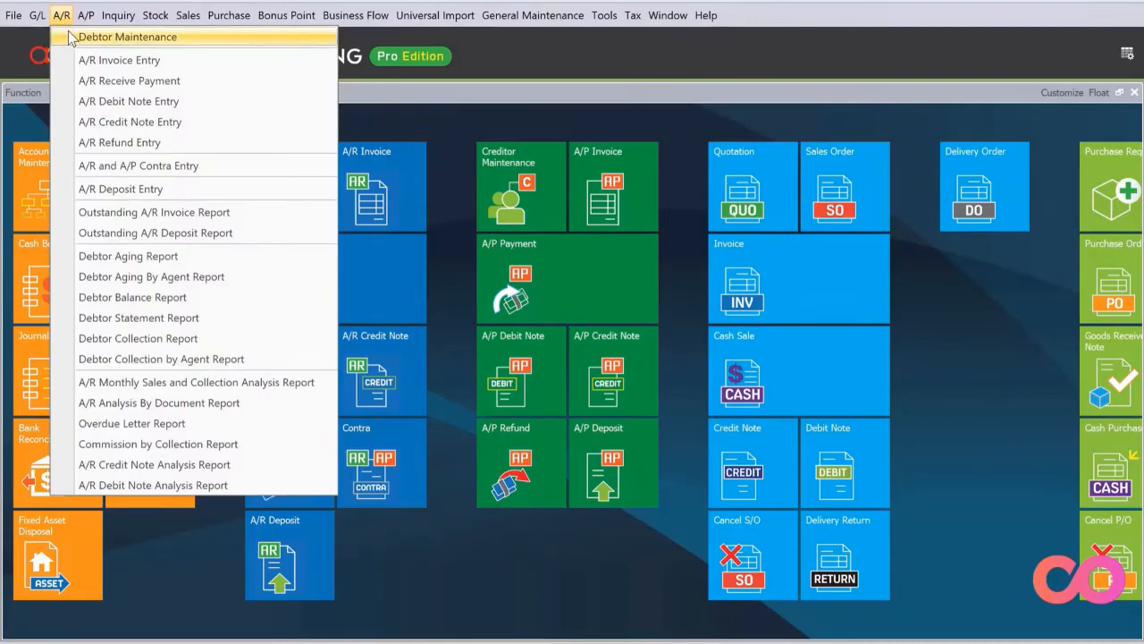
{"action": "left_click", "coordinate": [129, 36]}
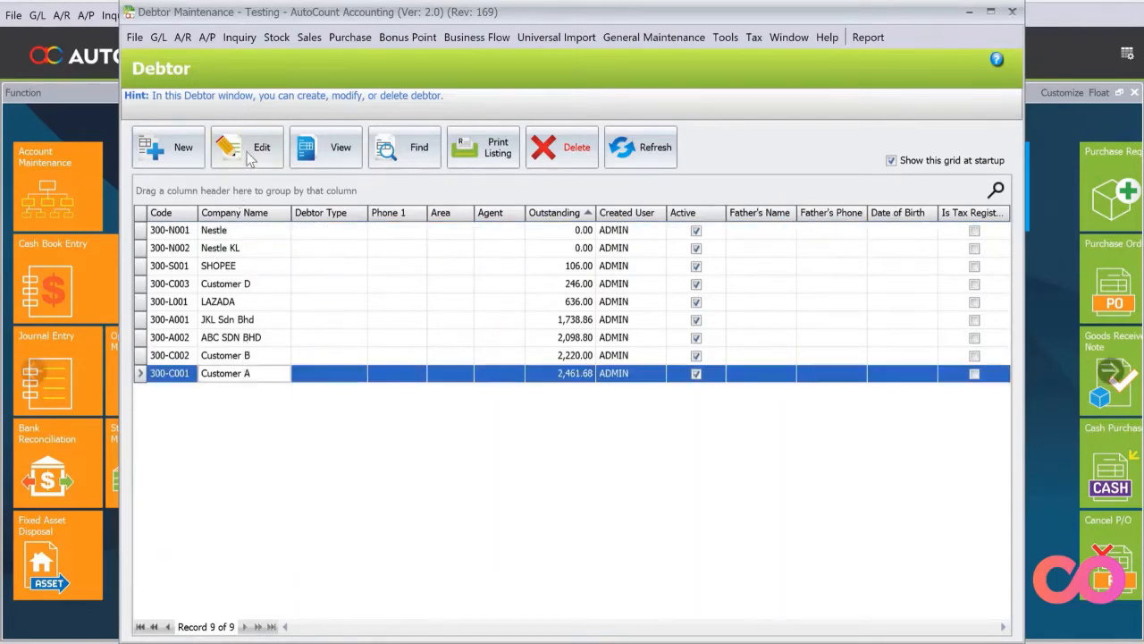
Edit Customer A, set Date of Birth to 03/02/2014, save and close the debtor list.
{"action": "left_click", "coordinate": [261, 147]}
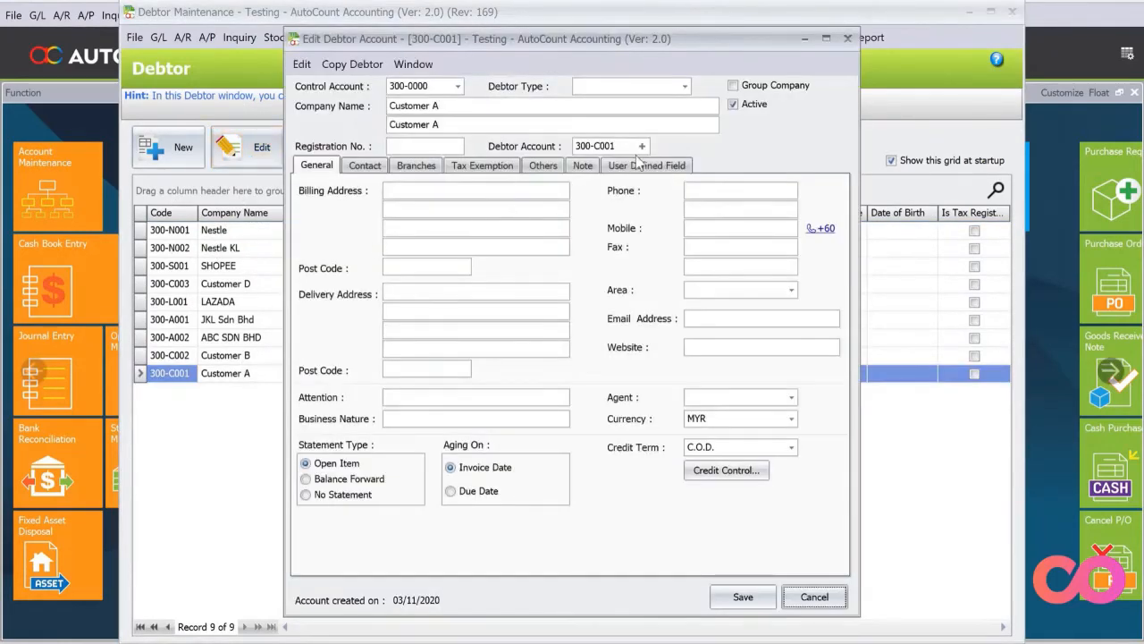
{"action": "left_click", "coordinate": [647, 164]}
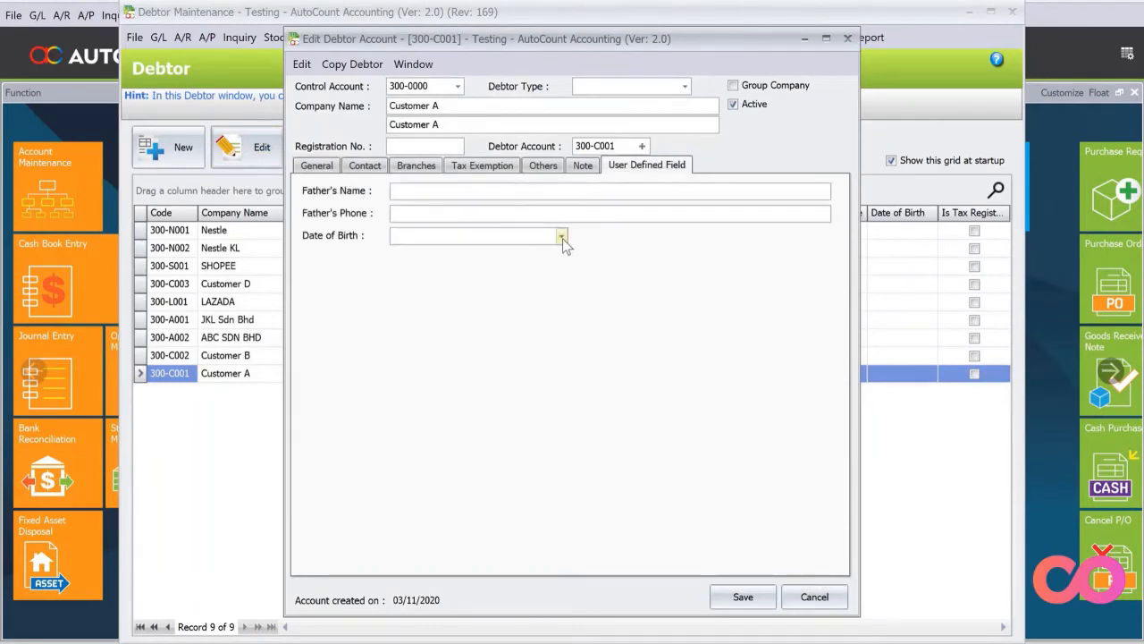
{"action": "left_click", "coordinate": [562, 236]}
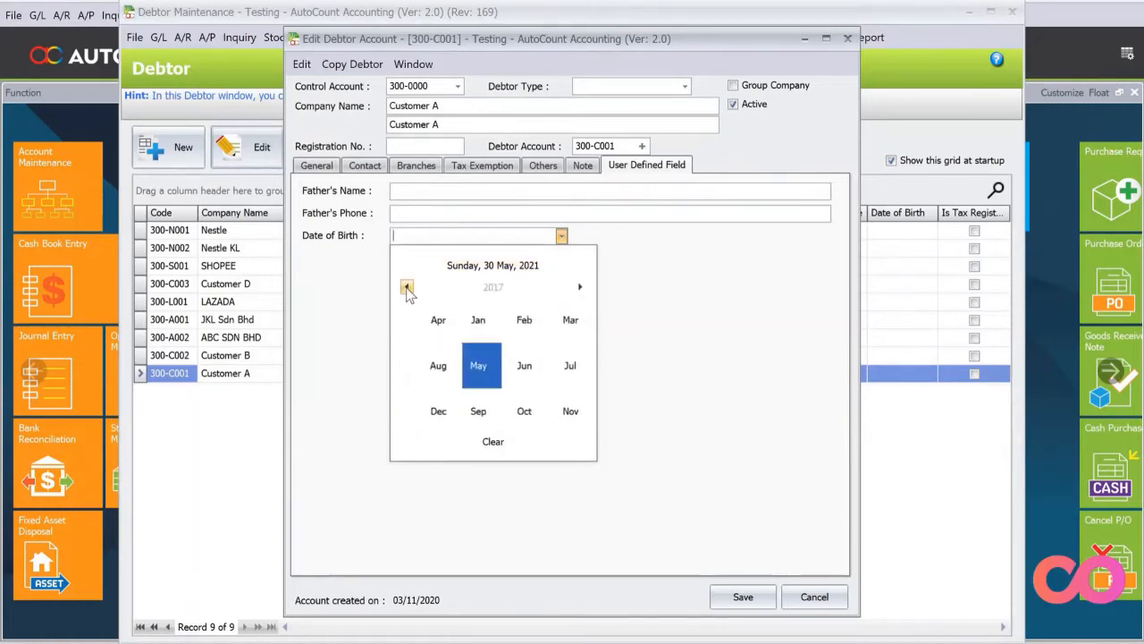
{"action": "left_click", "coordinate": [408, 286]}
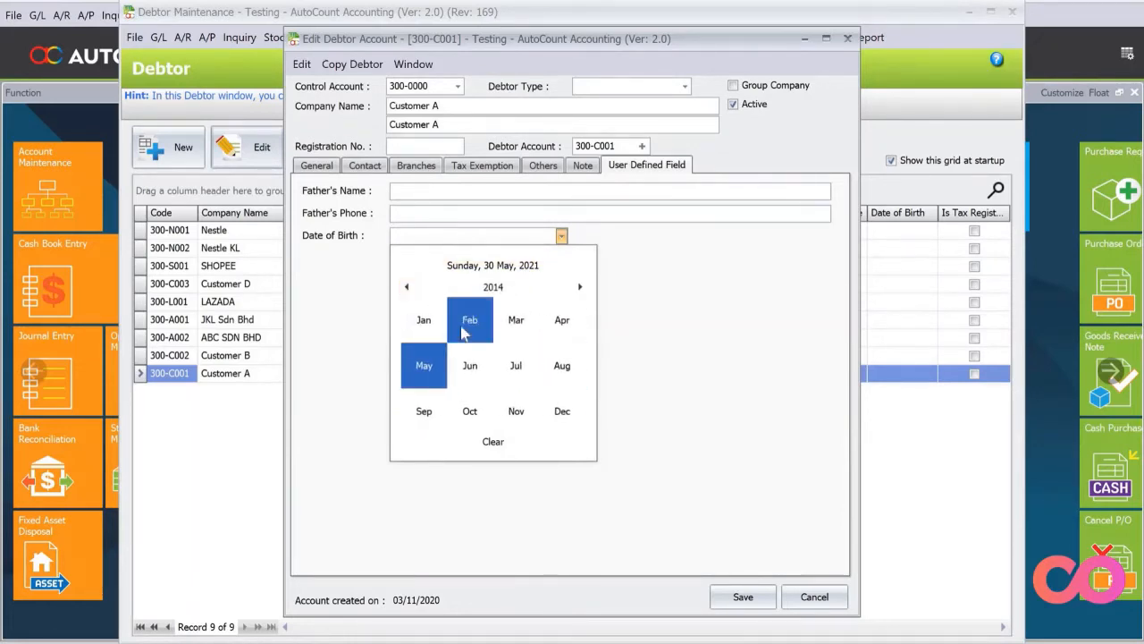
{"action": "left_click", "coordinate": [468, 318]}
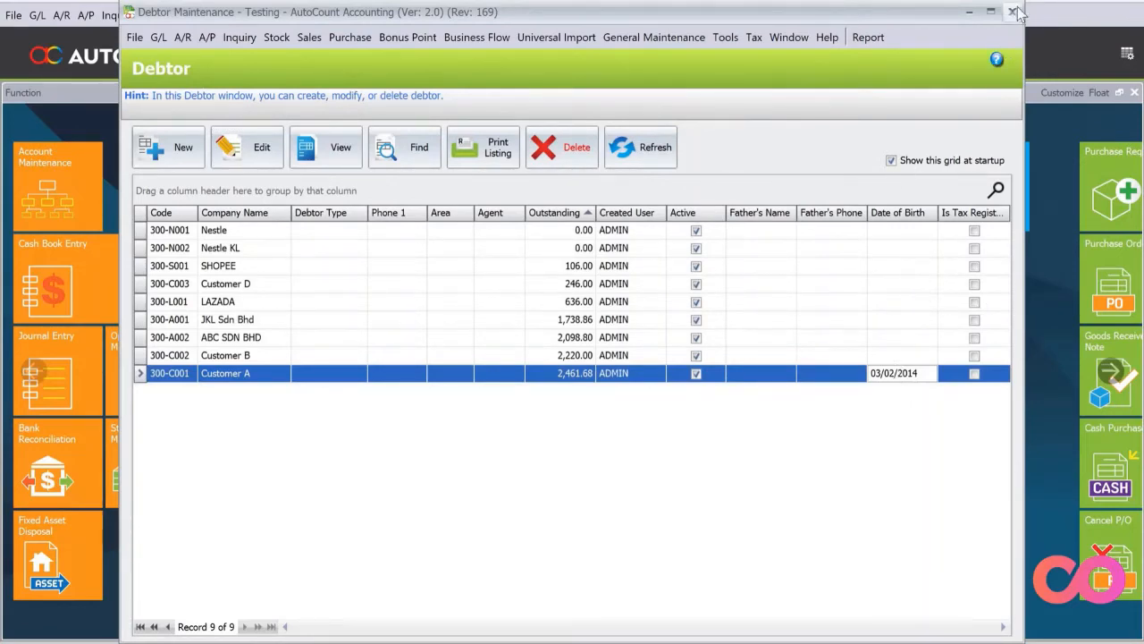
{"action": "left_click", "coordinate": [1016, 10]}
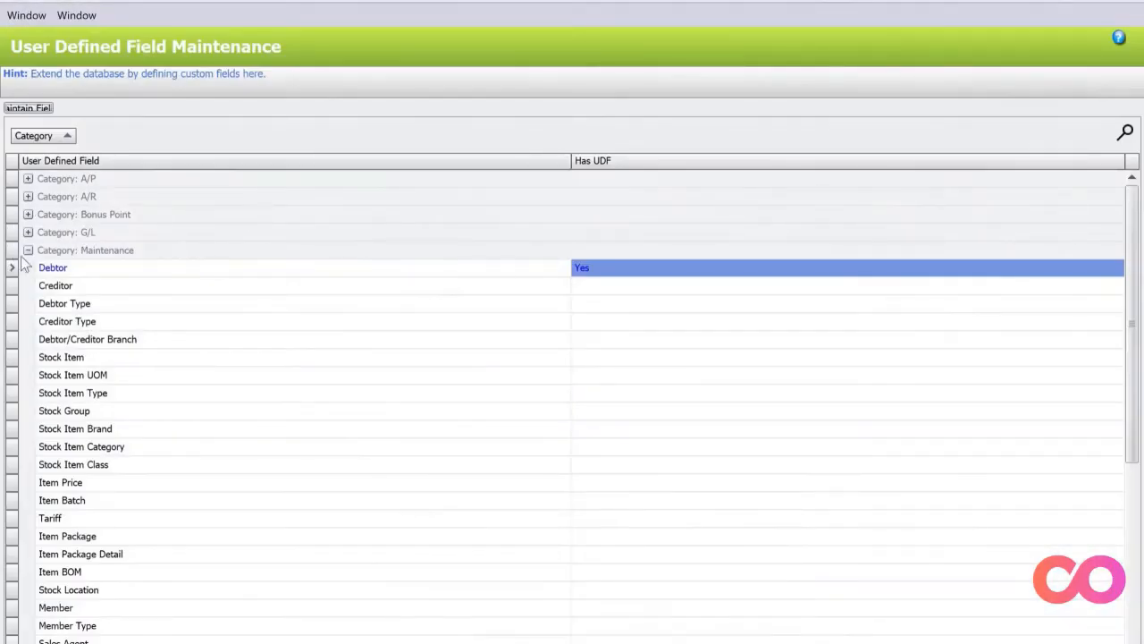
{"action": "mouse_move", "coordinate": [29, 250]}
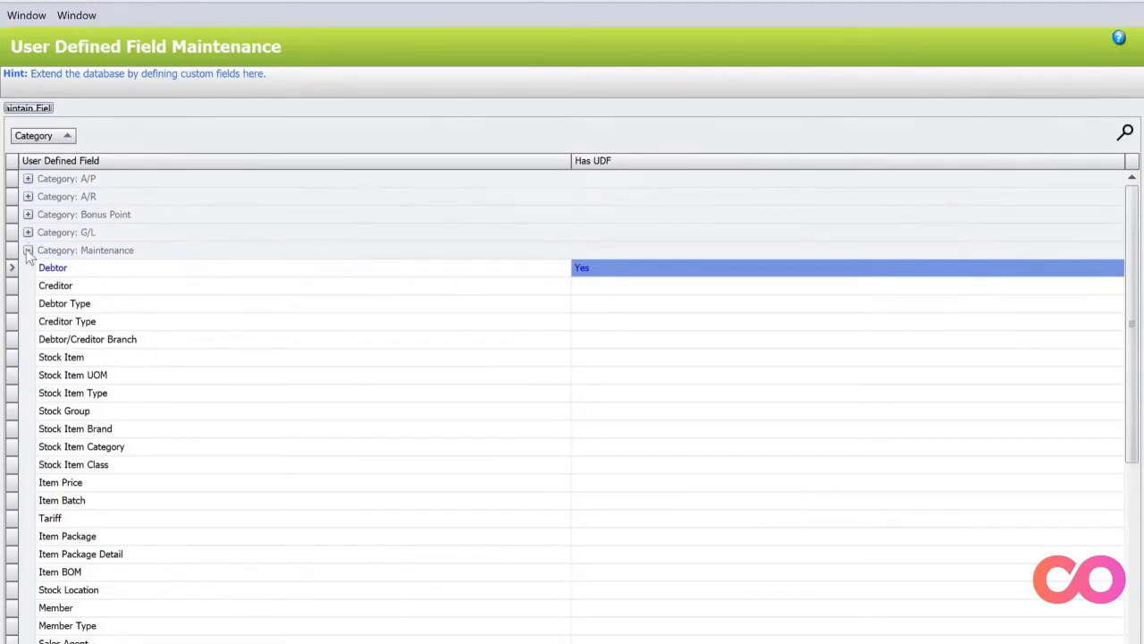
Open the Delivery Order custom fields under the Sales category and start a new field.
{"action": "left_click", "coordinate": [28, 250]}
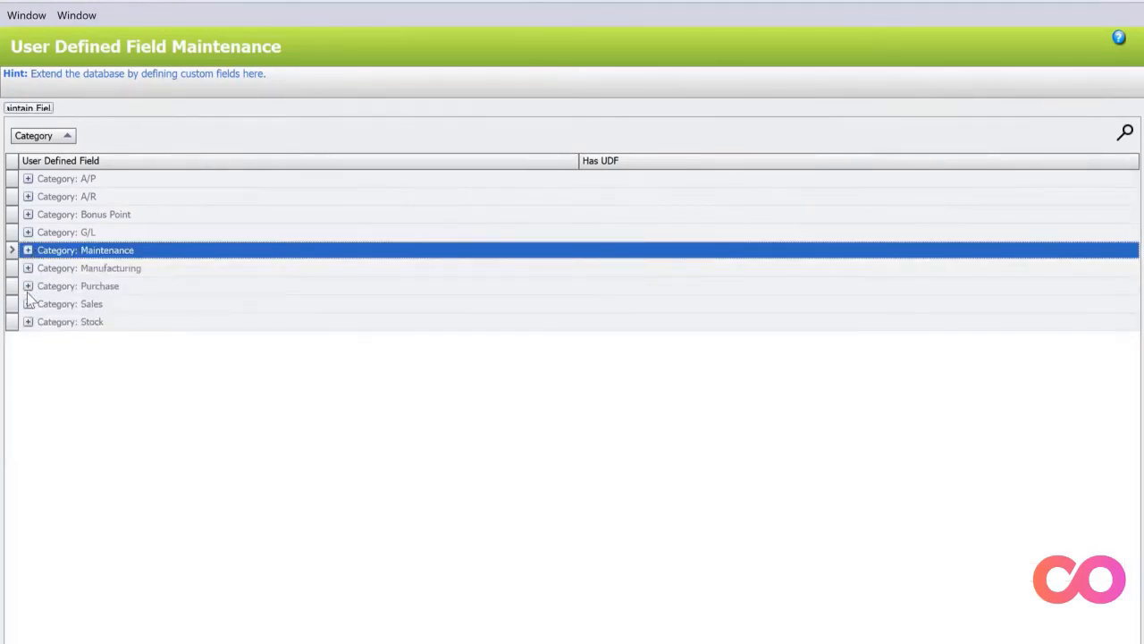
{"action": "left_click", "coordinate": [28, 304]}
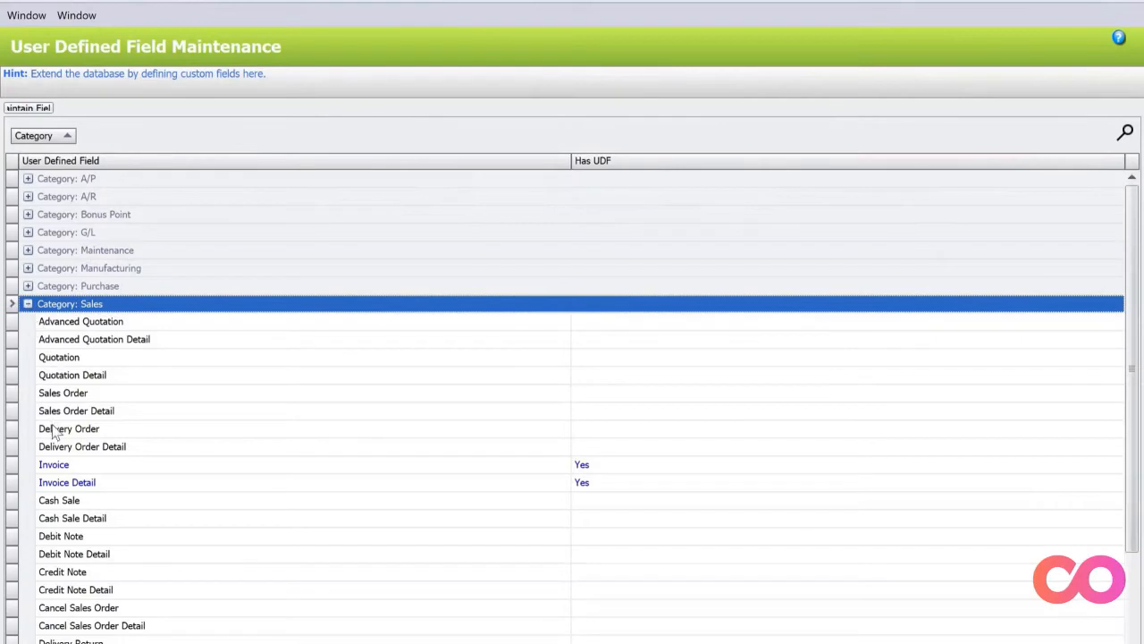
{"action": "left_click", "coordinate": [68, 429]}
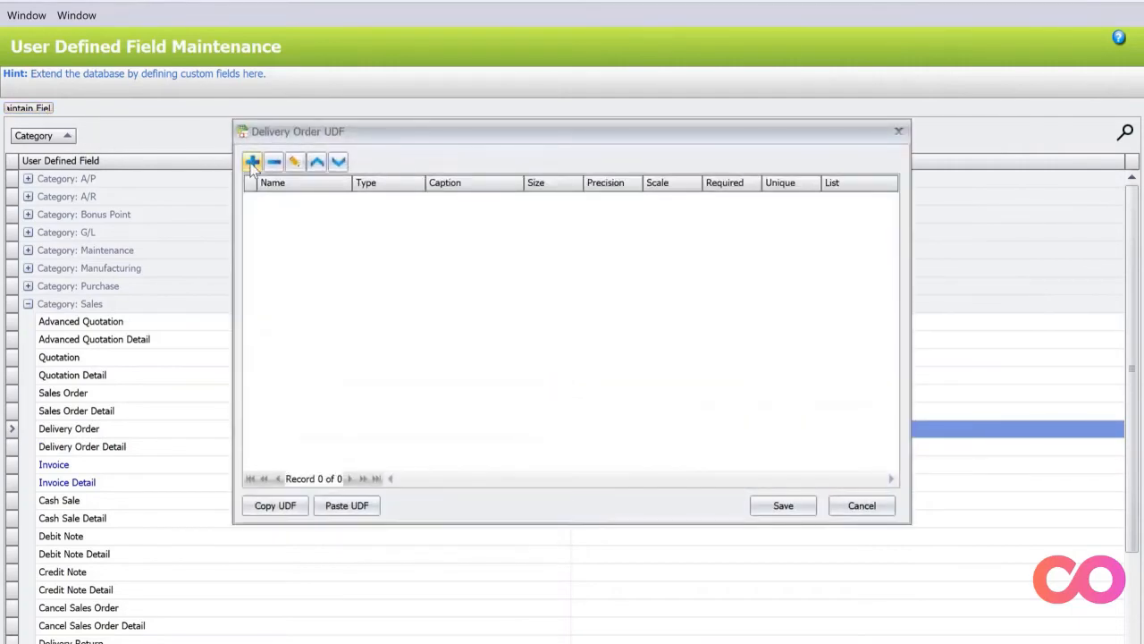
{"action": "left_click", "coordinate": [254, 161]}
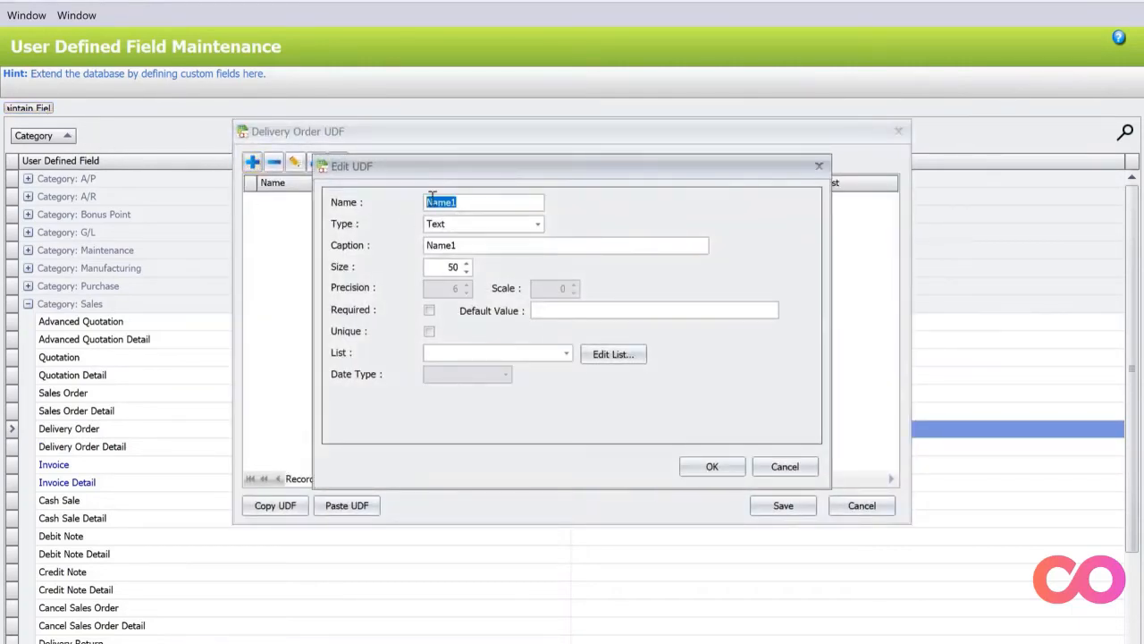
Define an Integer field Contena captioned Contena Number.
{"action": "type", "text": "Content"}
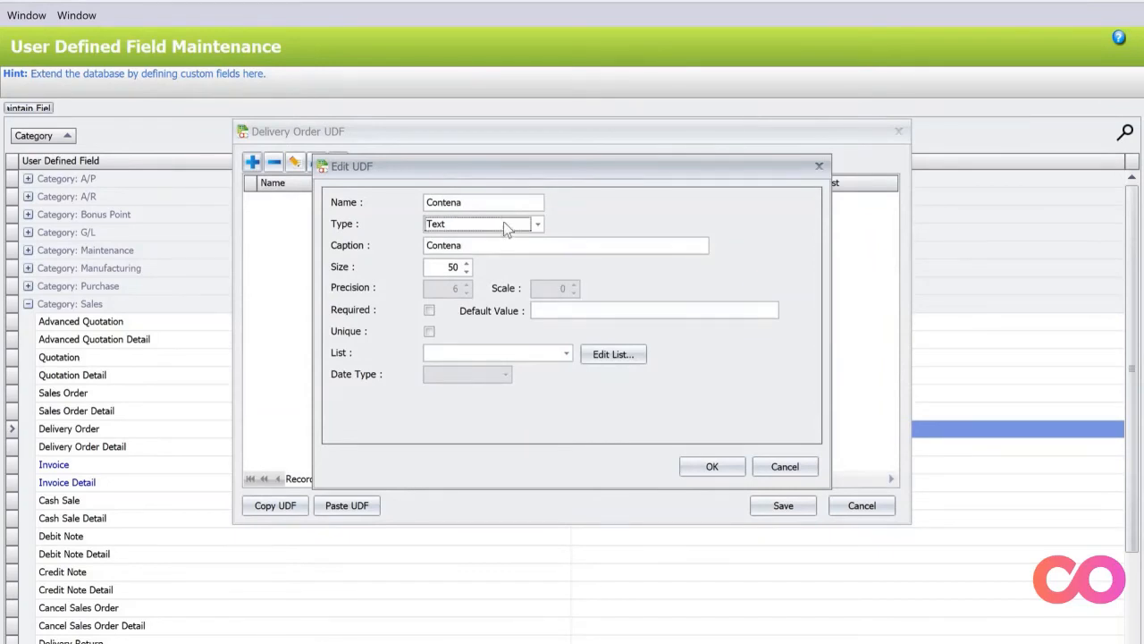
{"action": "left_click", "coordinate": [536, 223]}
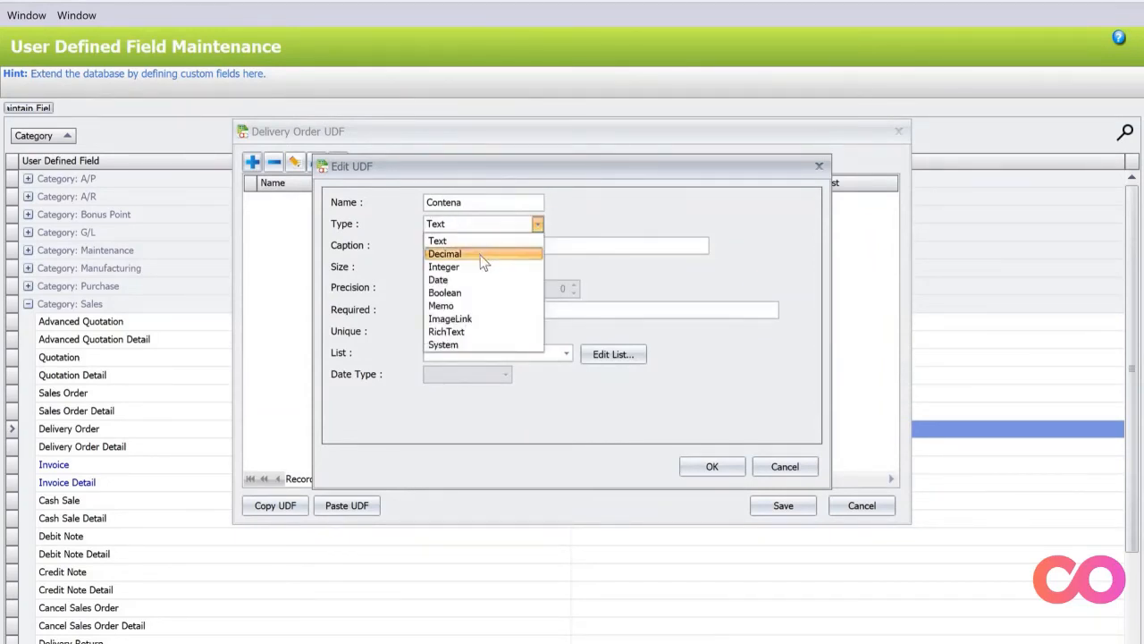
{"action": "left_click", "coordinate": [443, 267]}
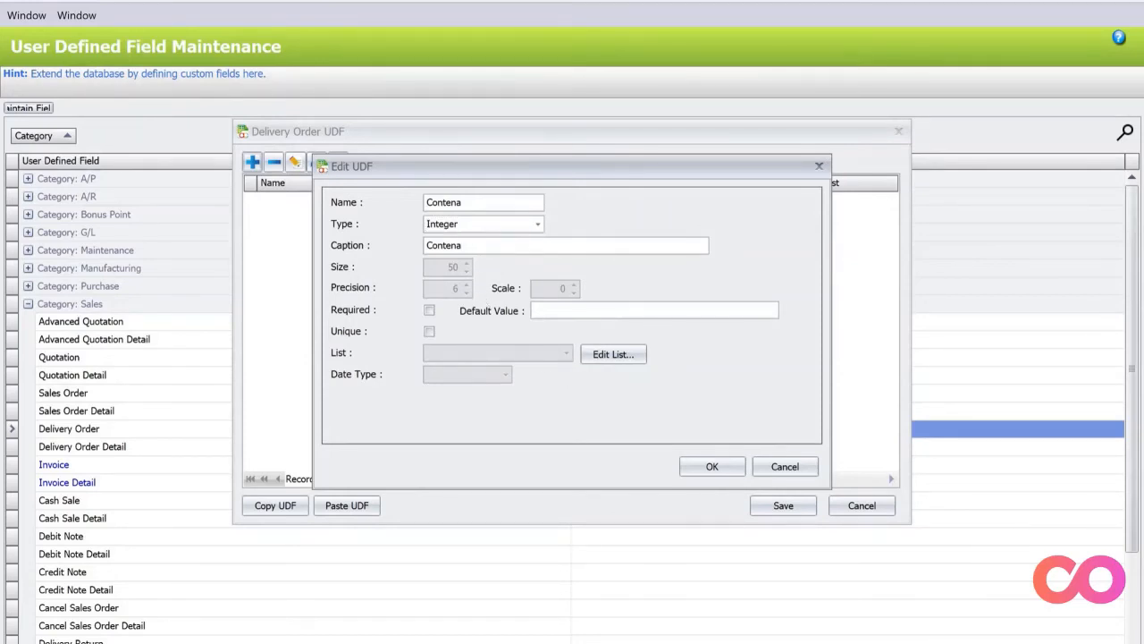
{"action": "type", "text": "Number"}
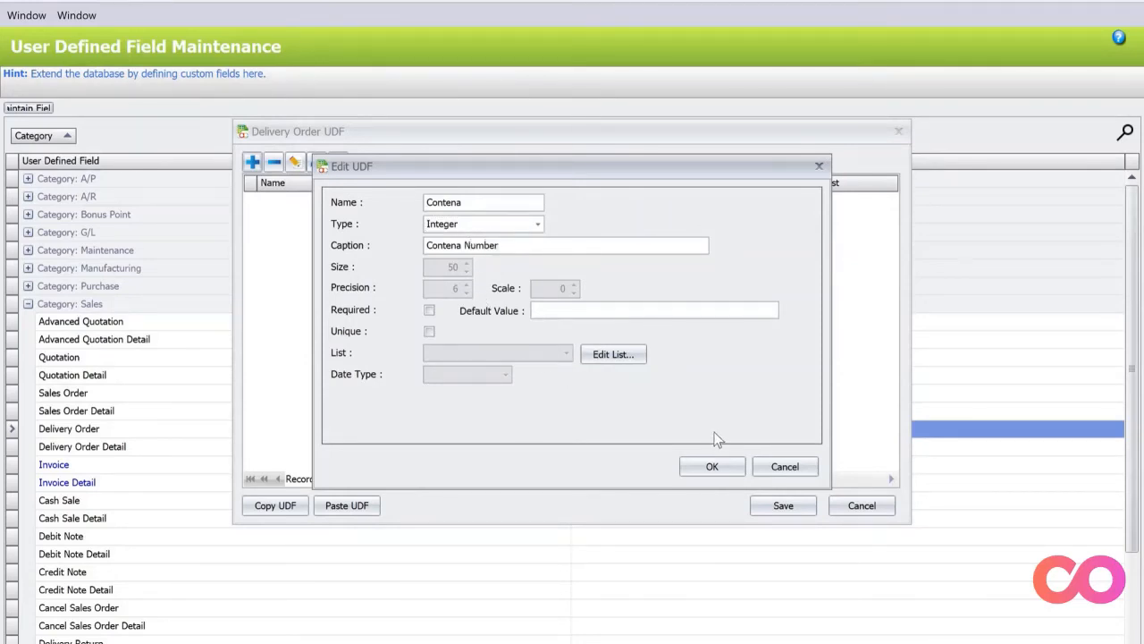
{"action": "left_click", "coordinate": [711, 464]}
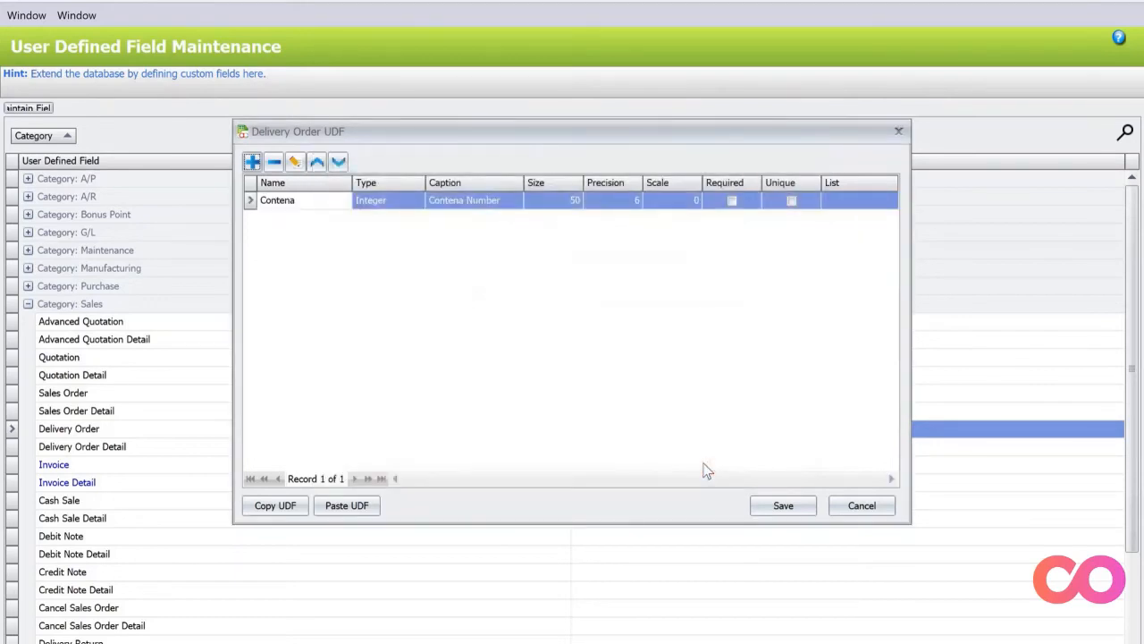
{"action": "mouse_move", "coordinate": [494, 295]}
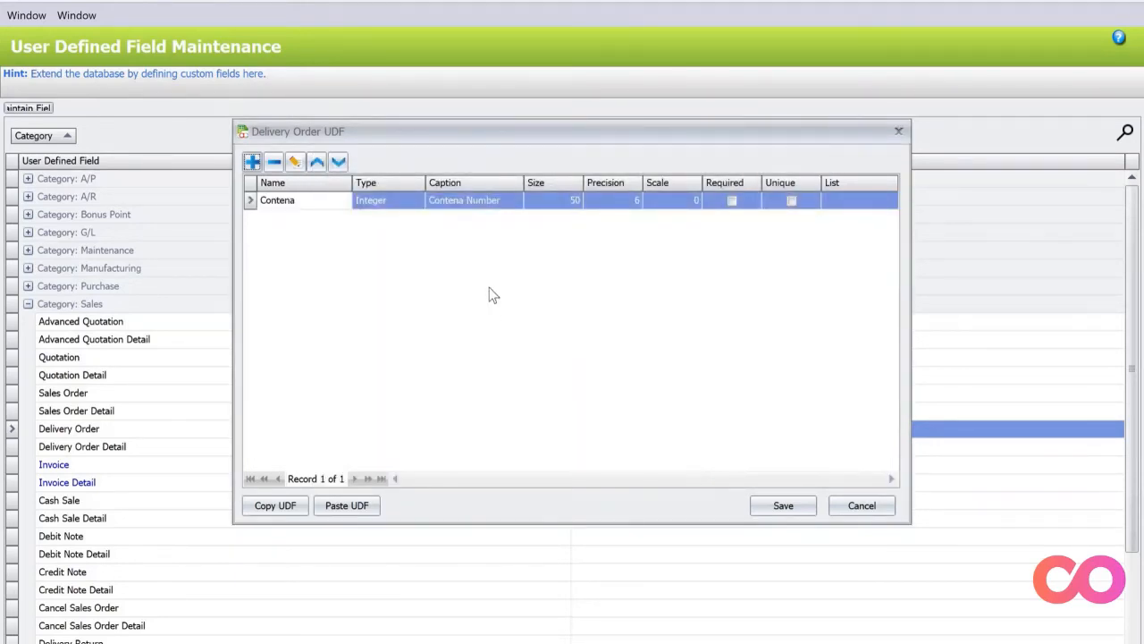
{"action": "mouse_move", "coordinate": [472, 272]}
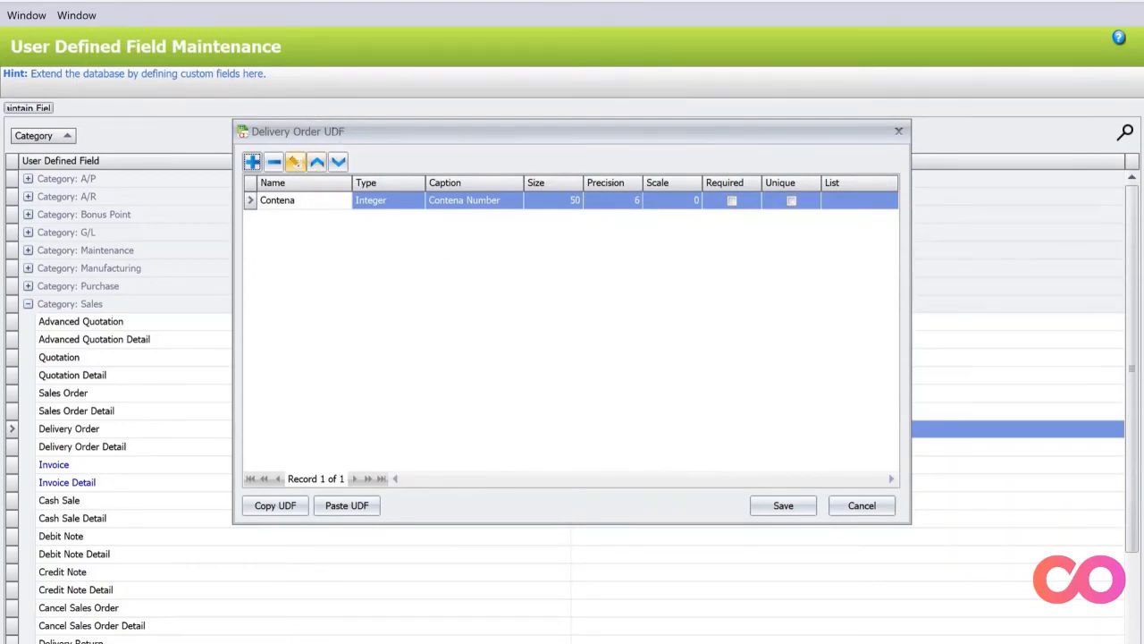
{"action": "mouse_move", "coordinate": [273, 161]}
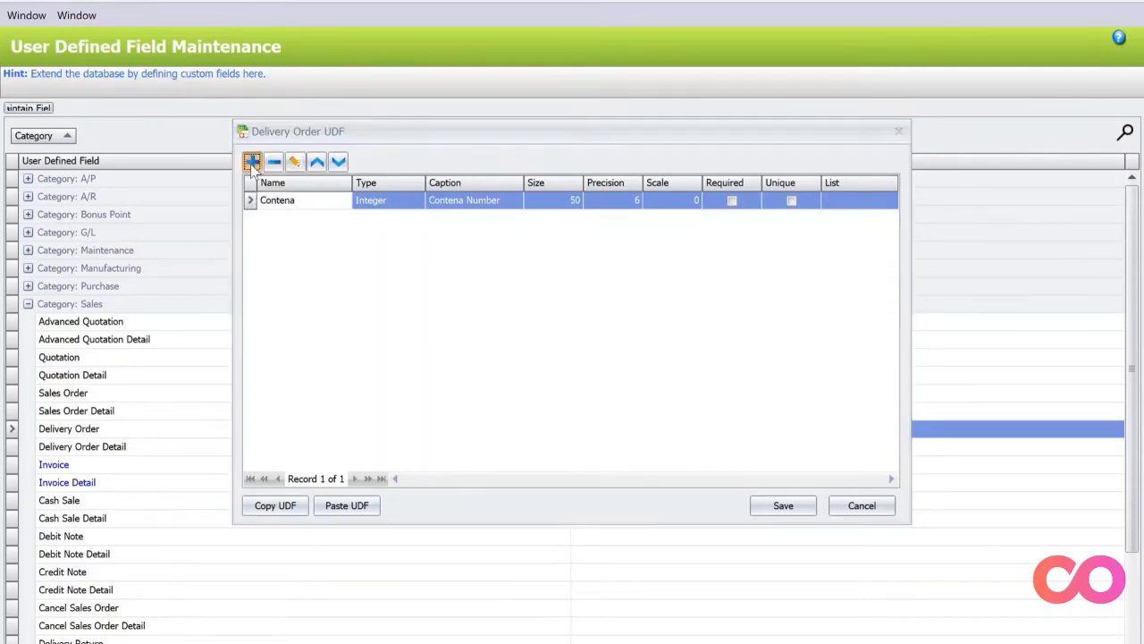
Start a new field Provider captioned Shipping/Delivery Provider.
{"action": "left_click", "coordinate": [254, 161]}
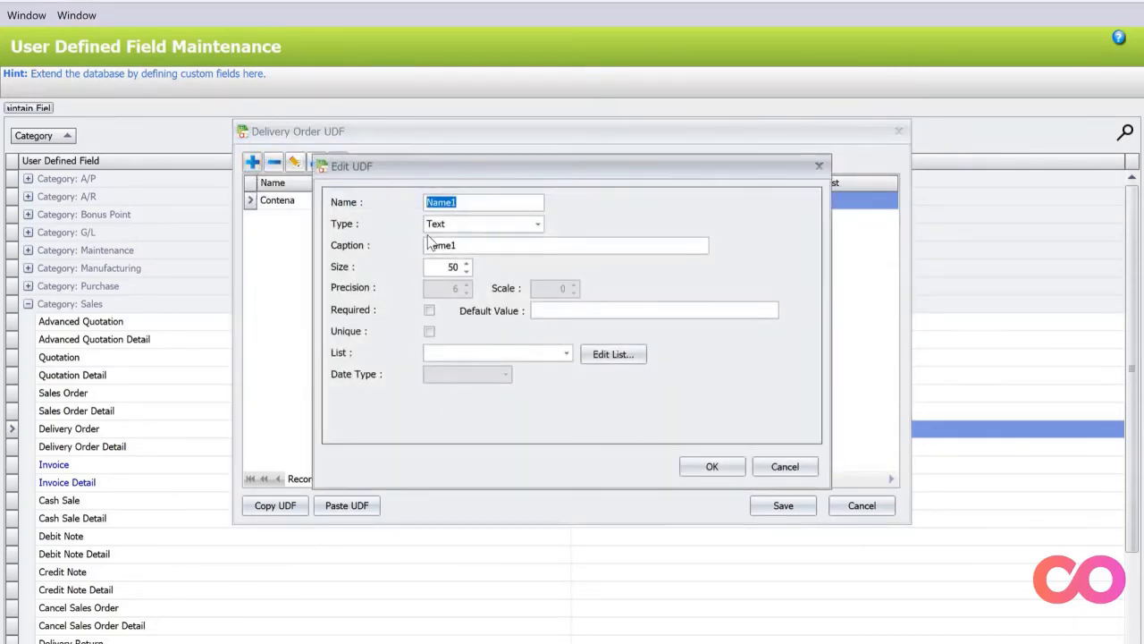
{"action": "type", "text": "Provider"}
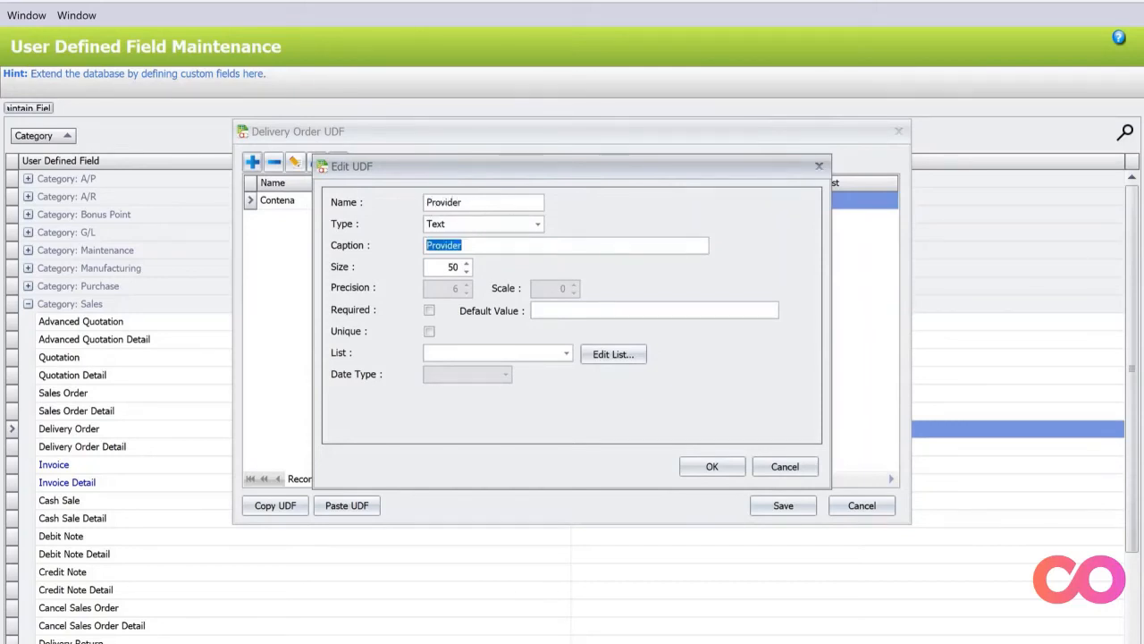
{"action": "type", "text": "Shipping/Delivery"}
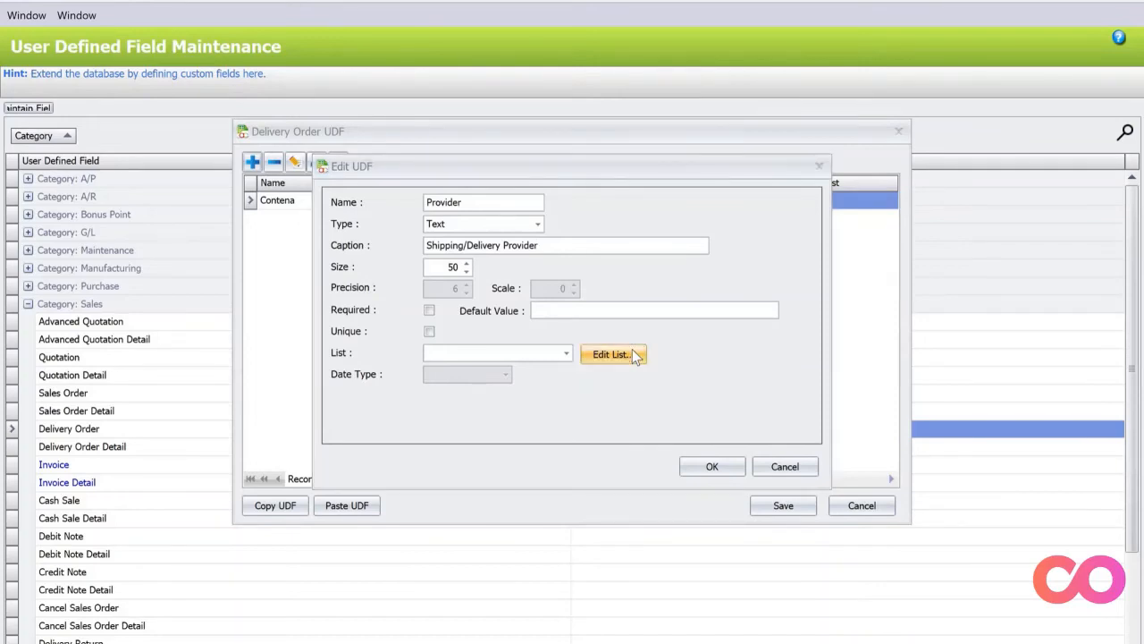
Start a new dropdown list named Provider for the field.
{"action": "left_click", "coordinate": [612, 354]}
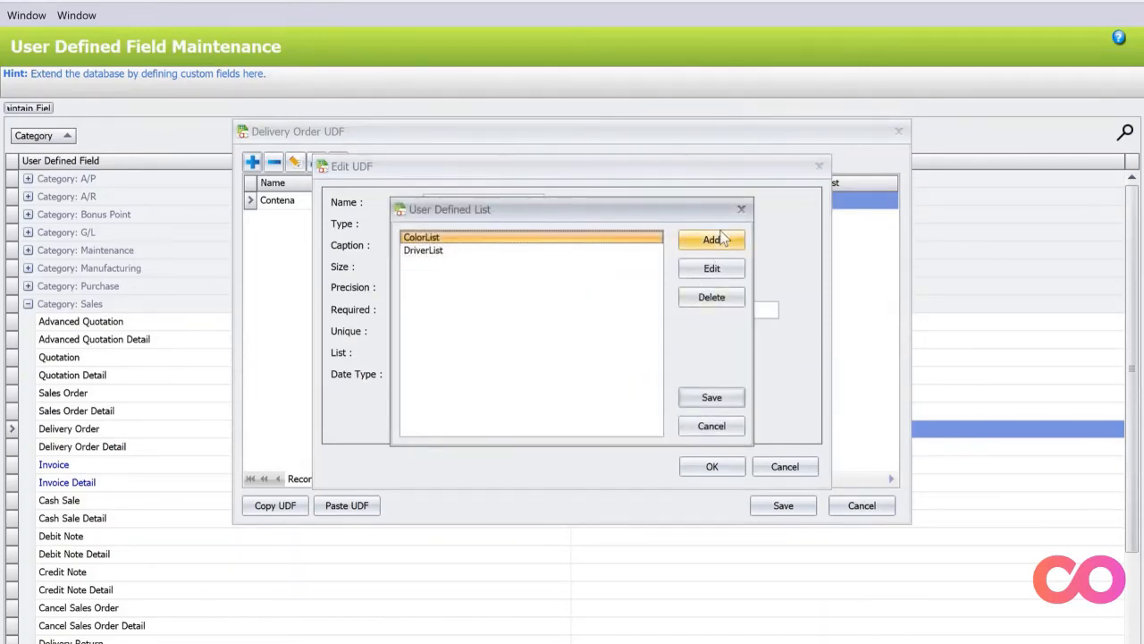
{"action": "left_click", "coordinate": [712, 239]}
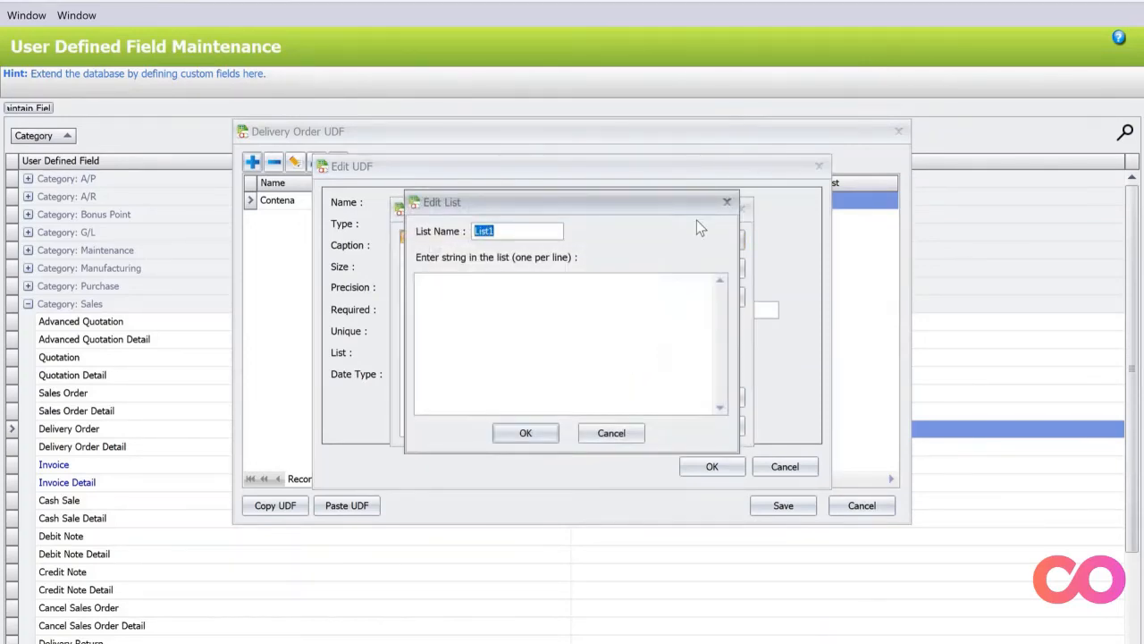
{"action": "type", "text": "P"}
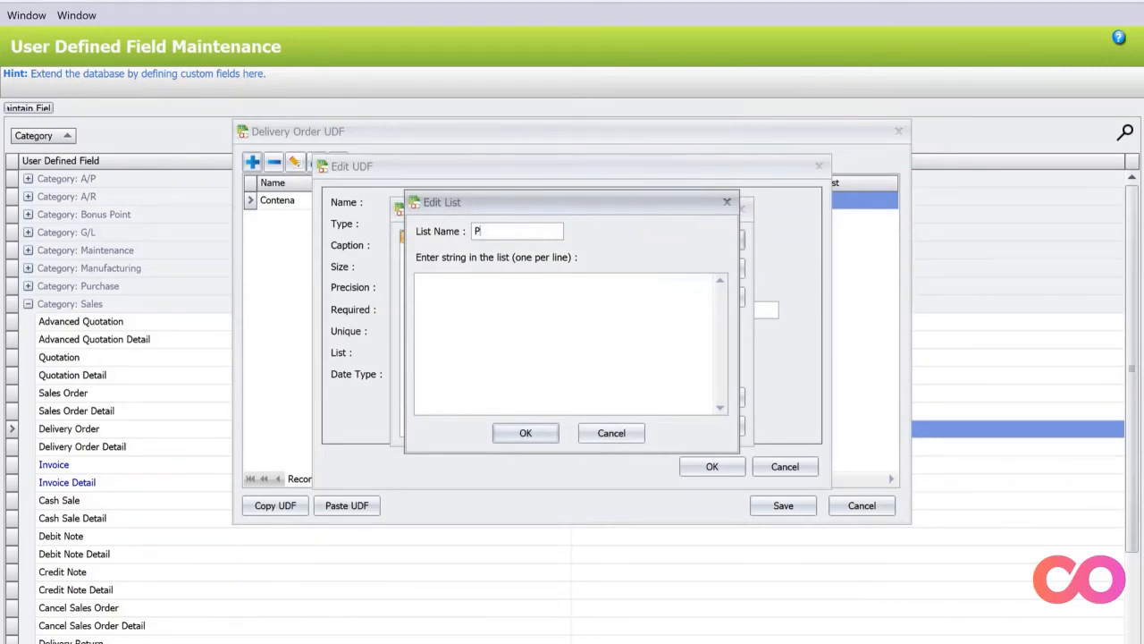
{"action": "type", "text": "rovider"}
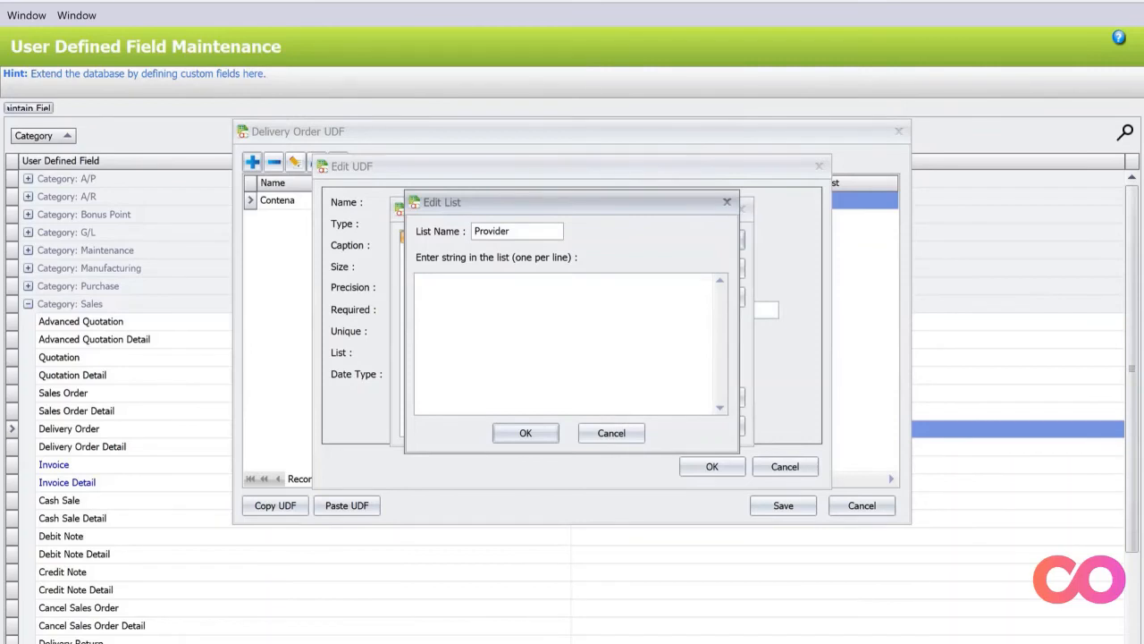
Enter list entries FEDEX, DHL, LALAMOVE and GRAB and confirm the list.
{"action": "type", "text": "FE"}
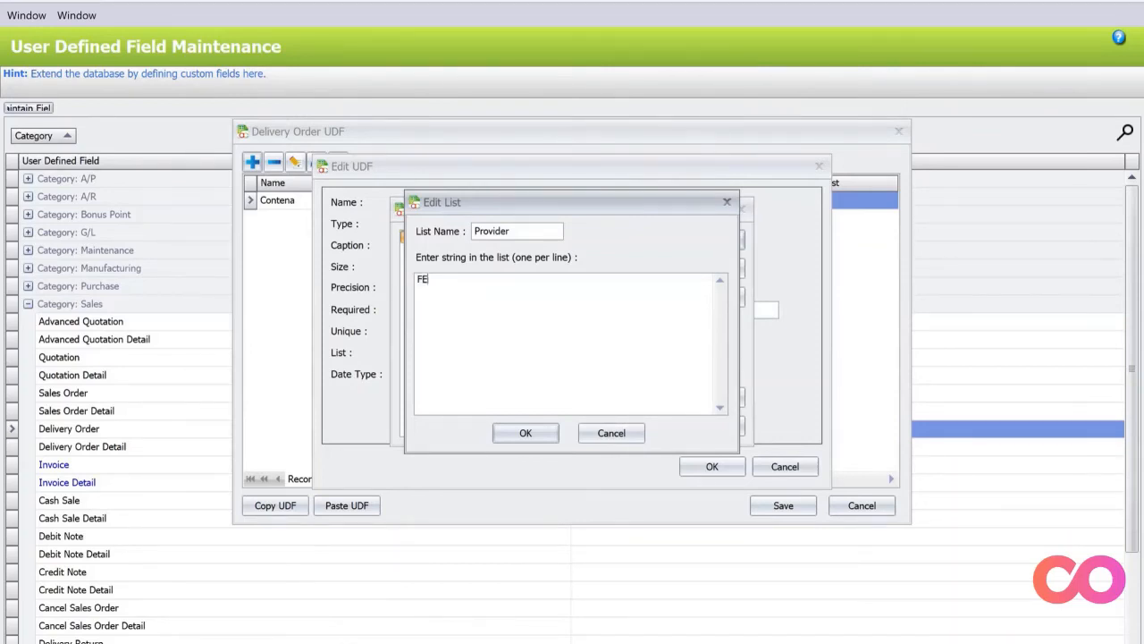
{"action": "type", "text": "DEX"}
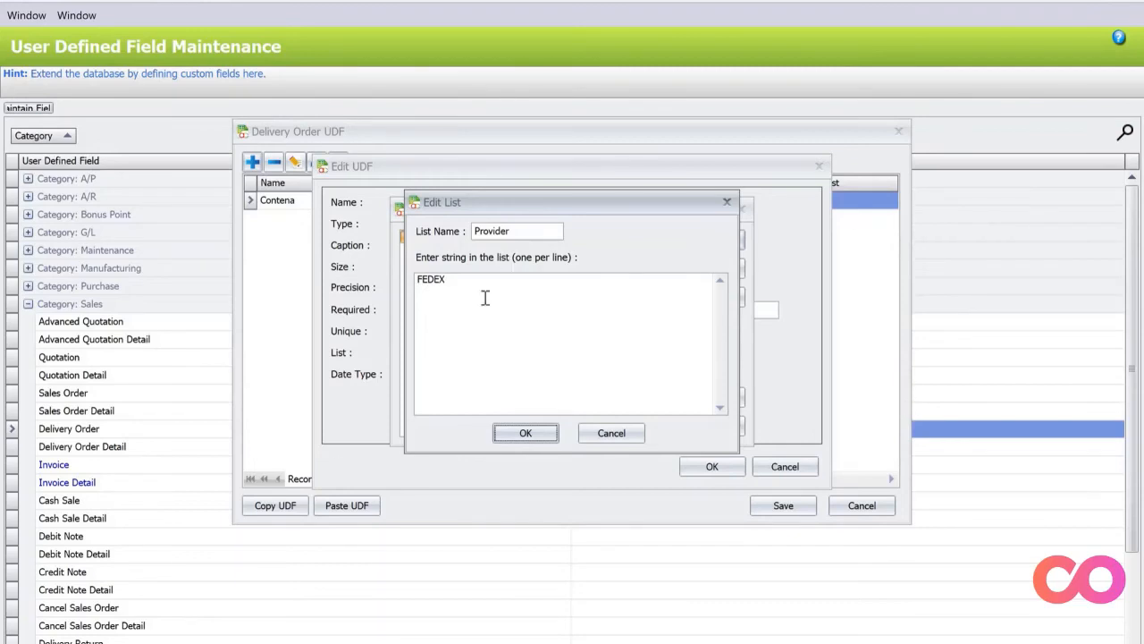
{"action": "type", "text": "DH"}
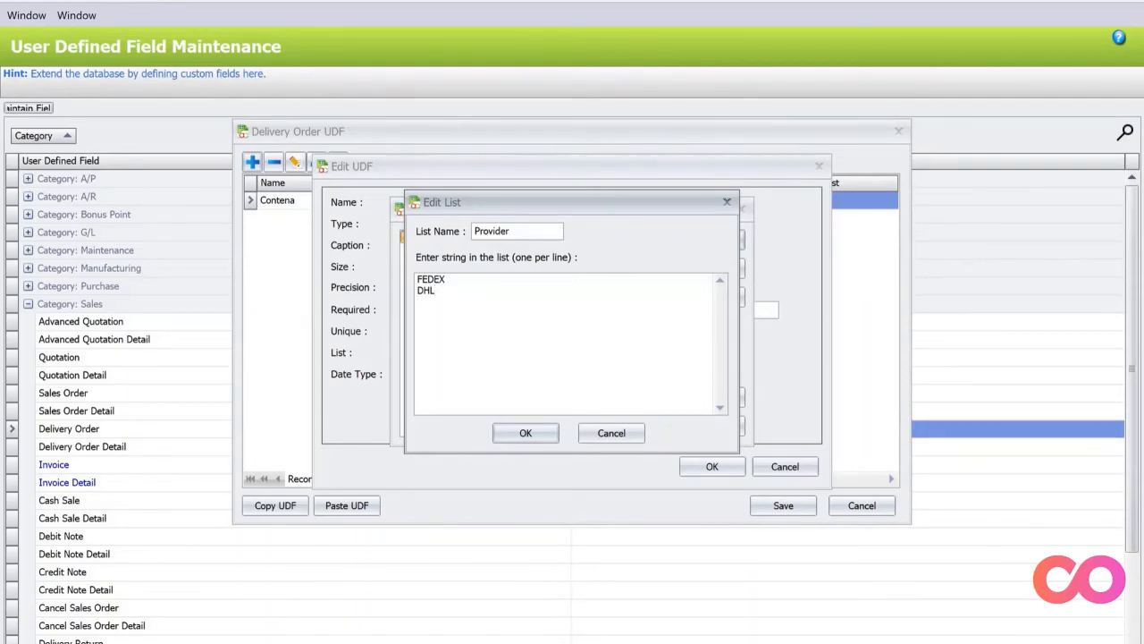
{"action": "type", "text": "LALAMOV"}
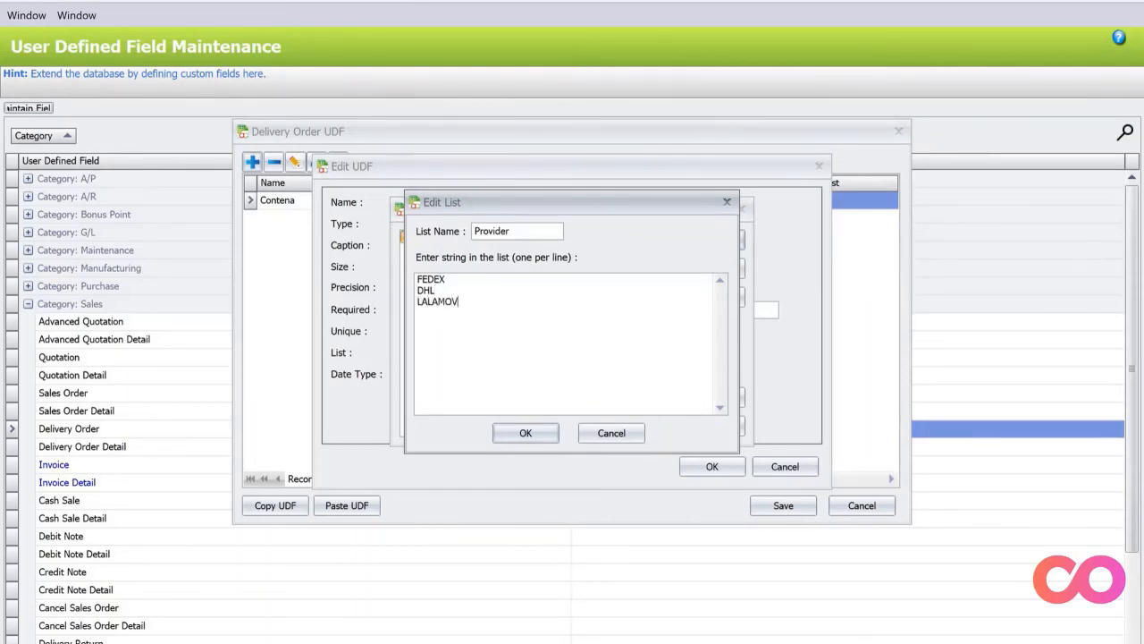
{"action": "type", "text": "E"}
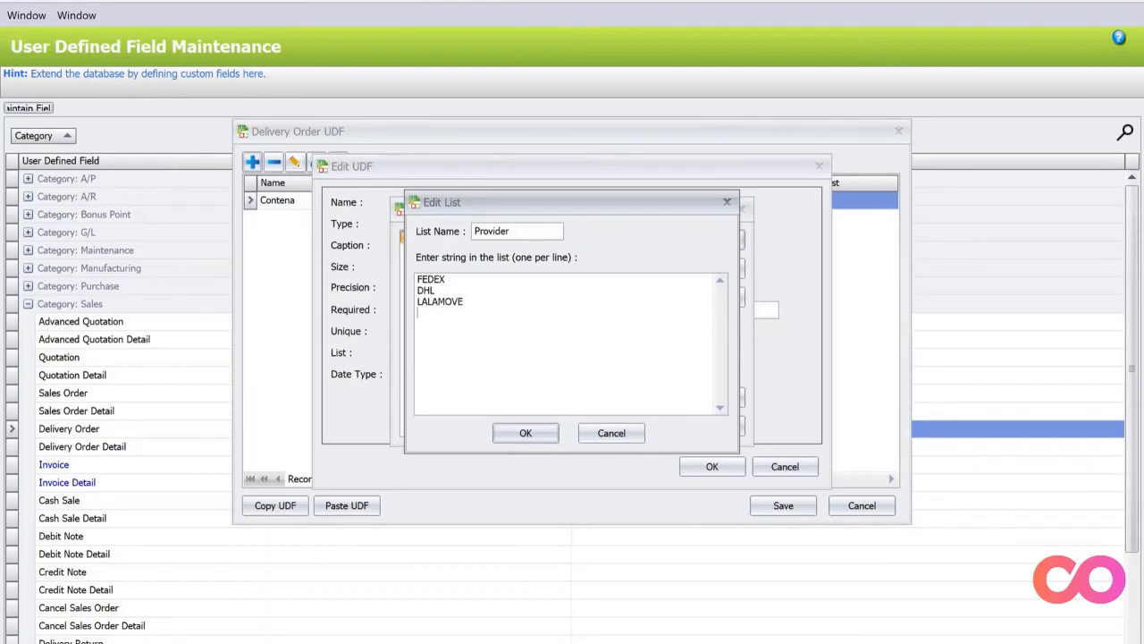
{"action": "type", "text": "GRAB"}
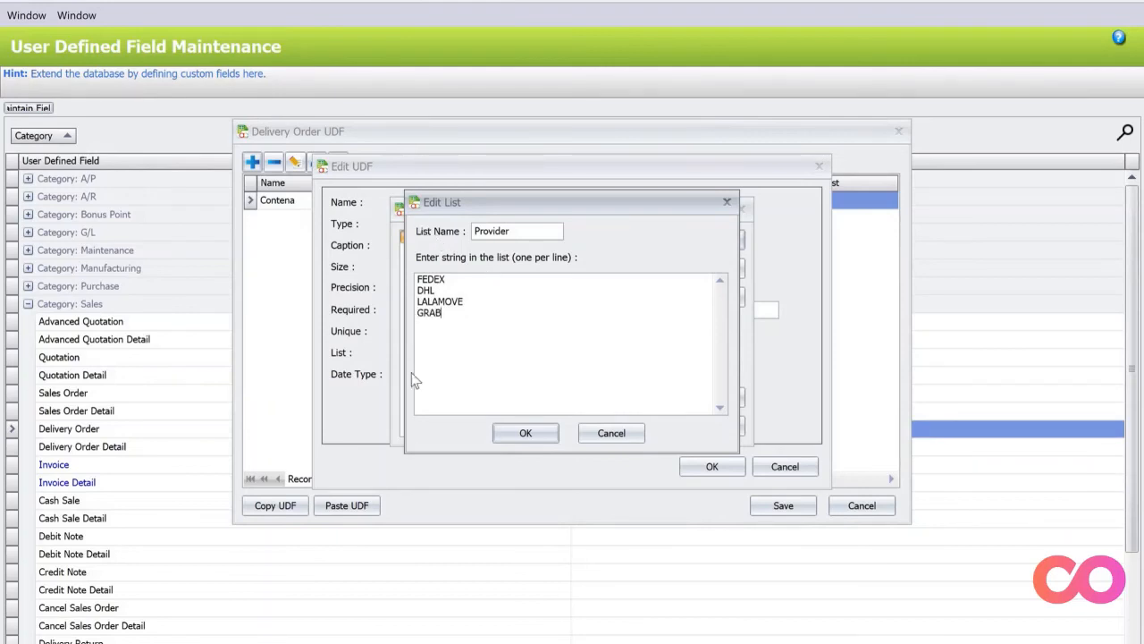
{"action": "mouse_move", "coordinate": [525, 433]}
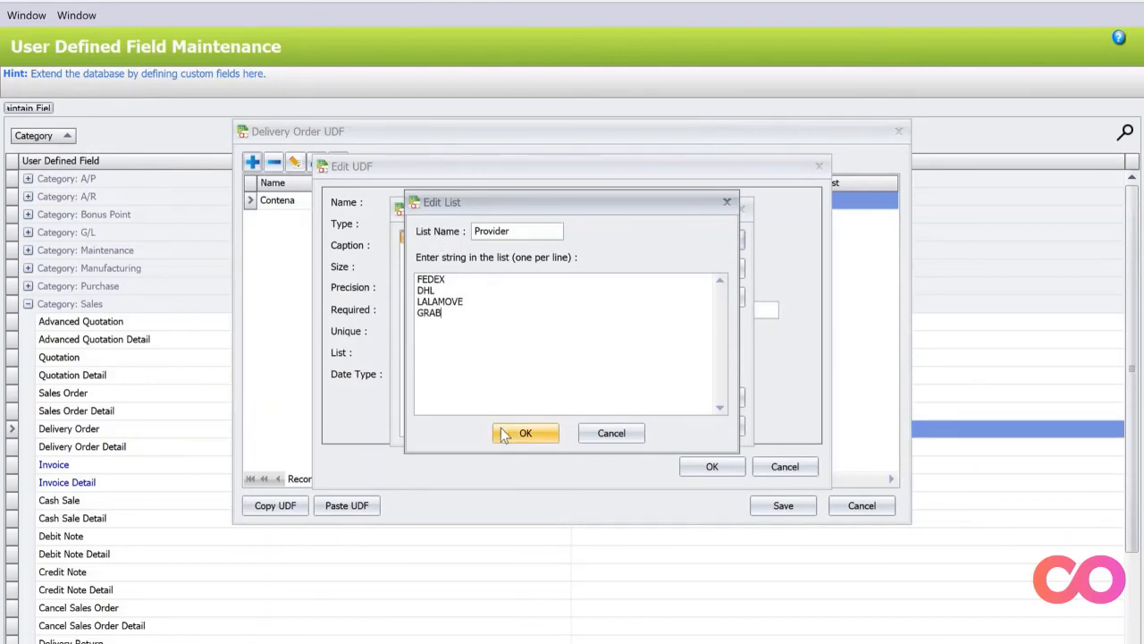
{"action": "left_click", "coordinate": [526, 432]}
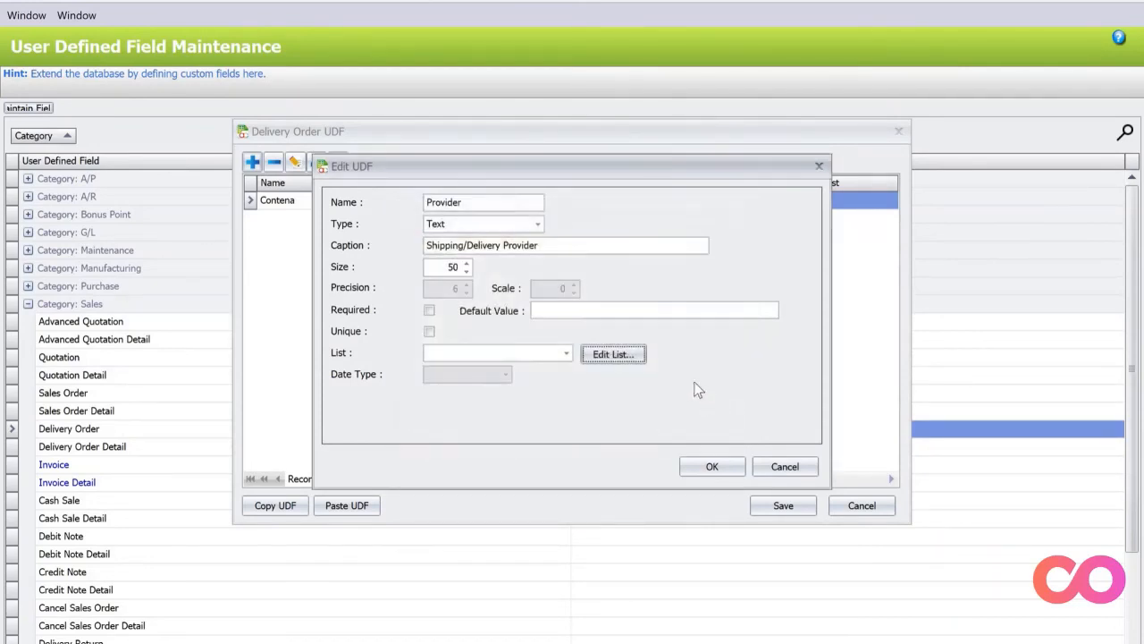
Link the Provider field to the Provider list and save the delivery order fields.
{"action": "left_click", "coordinate": [565, 353]}
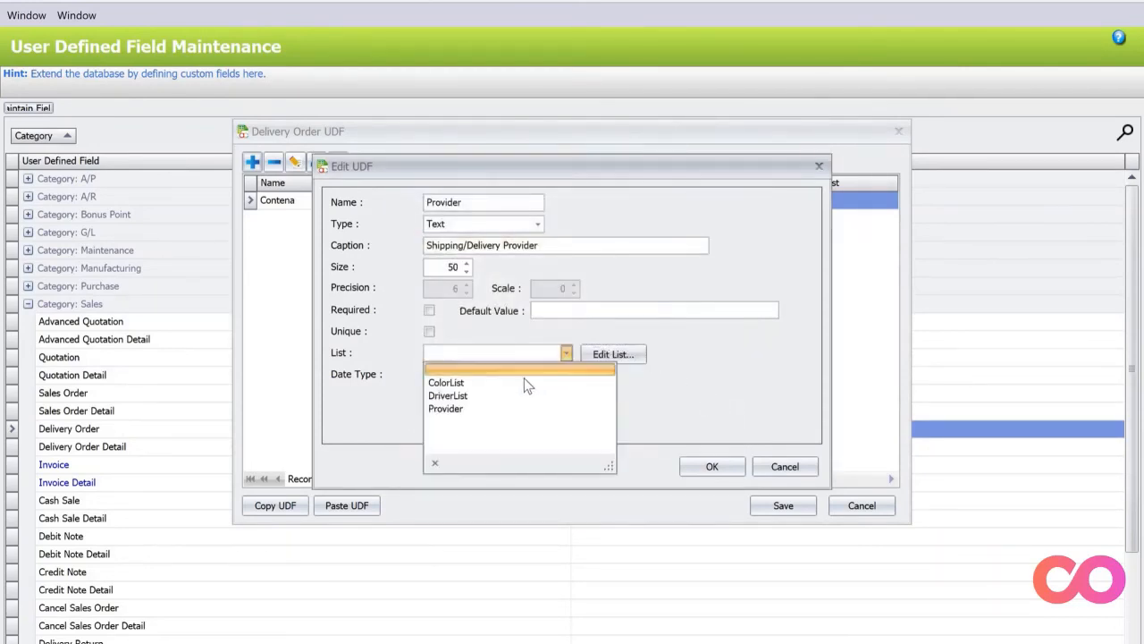
{"action": "left_click", "coordinate": [445, 407]}
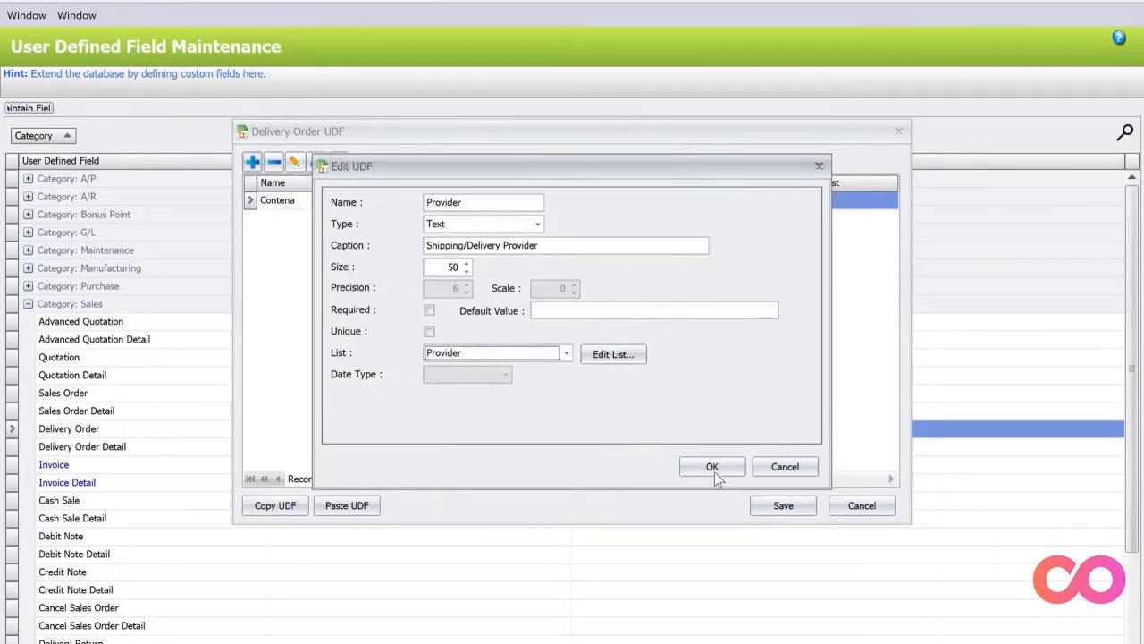
{"action": "left_click", "coordinate": [712, 464]}
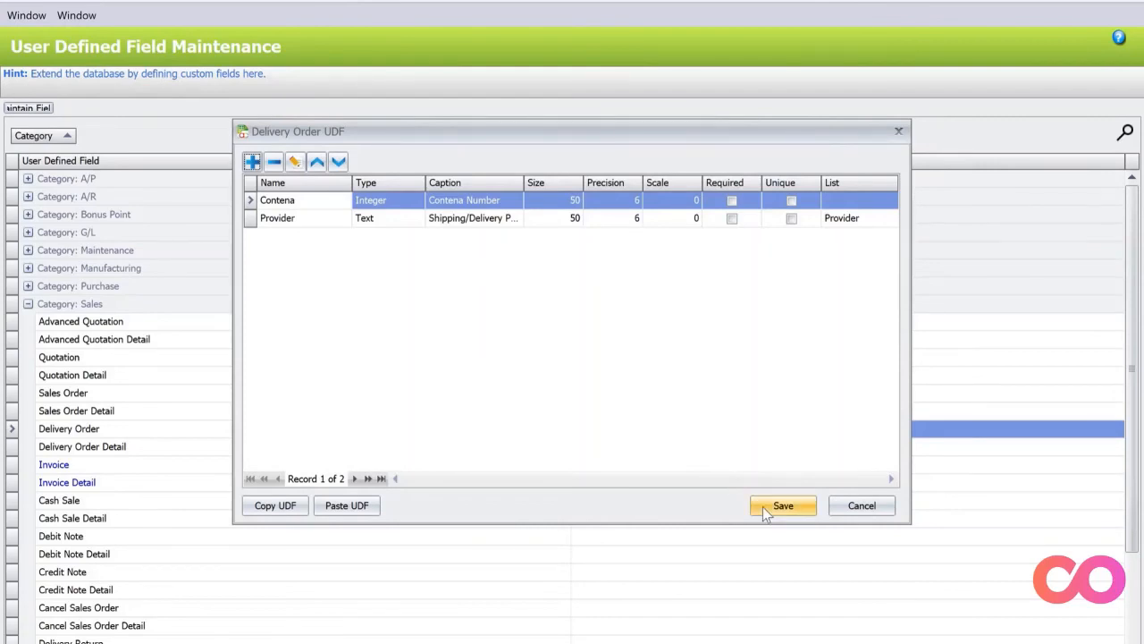
{"action": "left_click", "coordinate": [783, 504]}
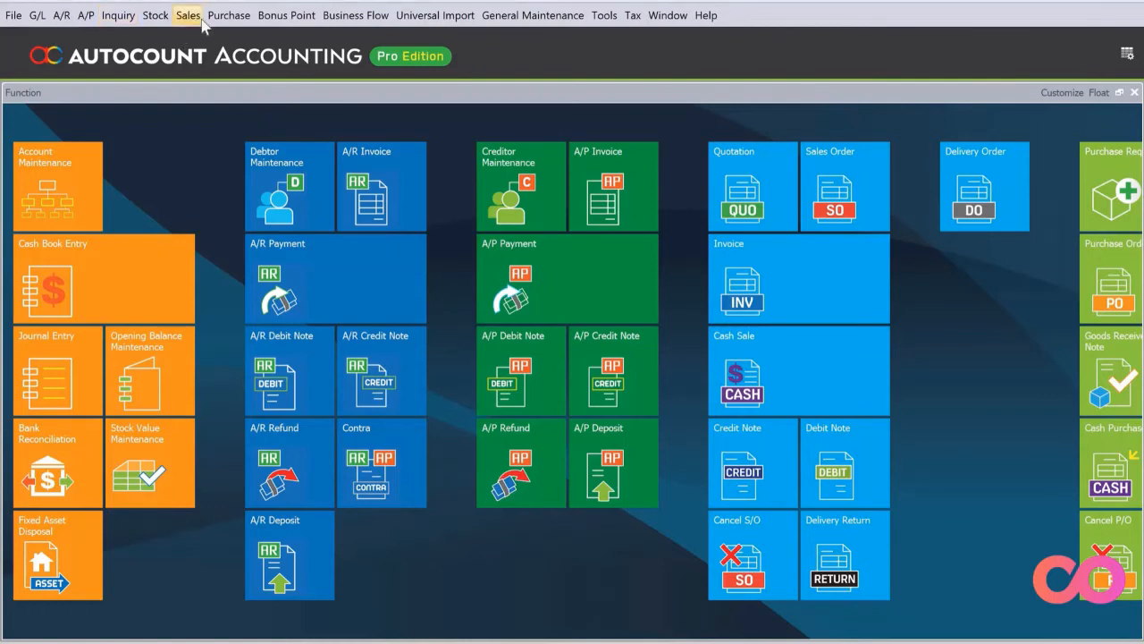
Open the Delivery Order list from Sales and start a new delivery order for Customer B.
{"action": "left_click", "coordinate": [188, 14]}
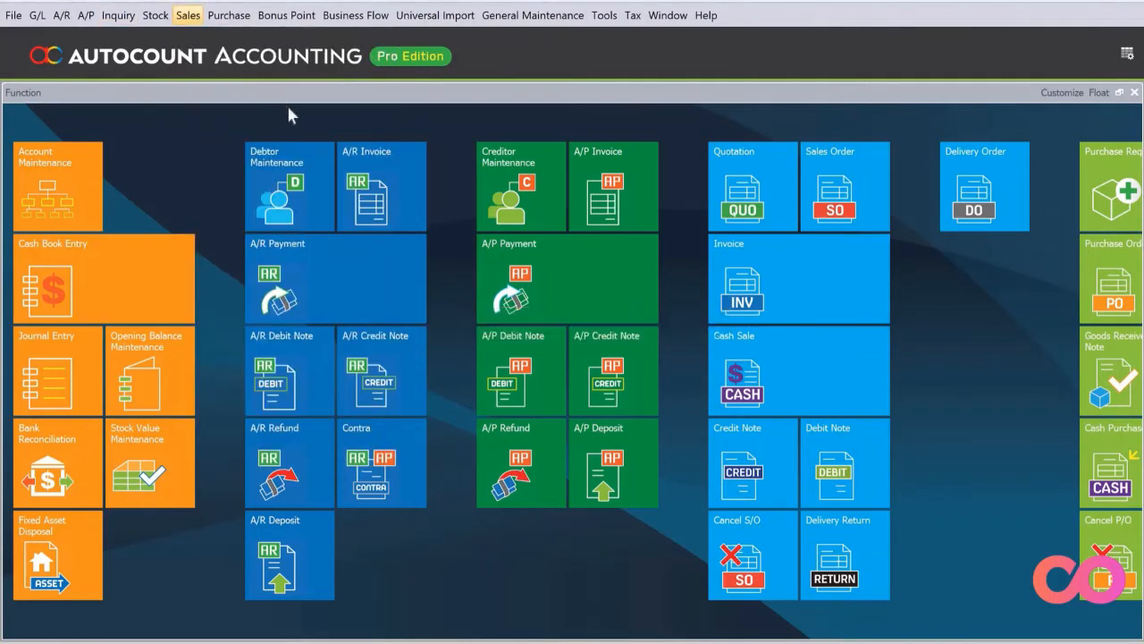
{"action": "left_click", "coordinate": [983, 184]}
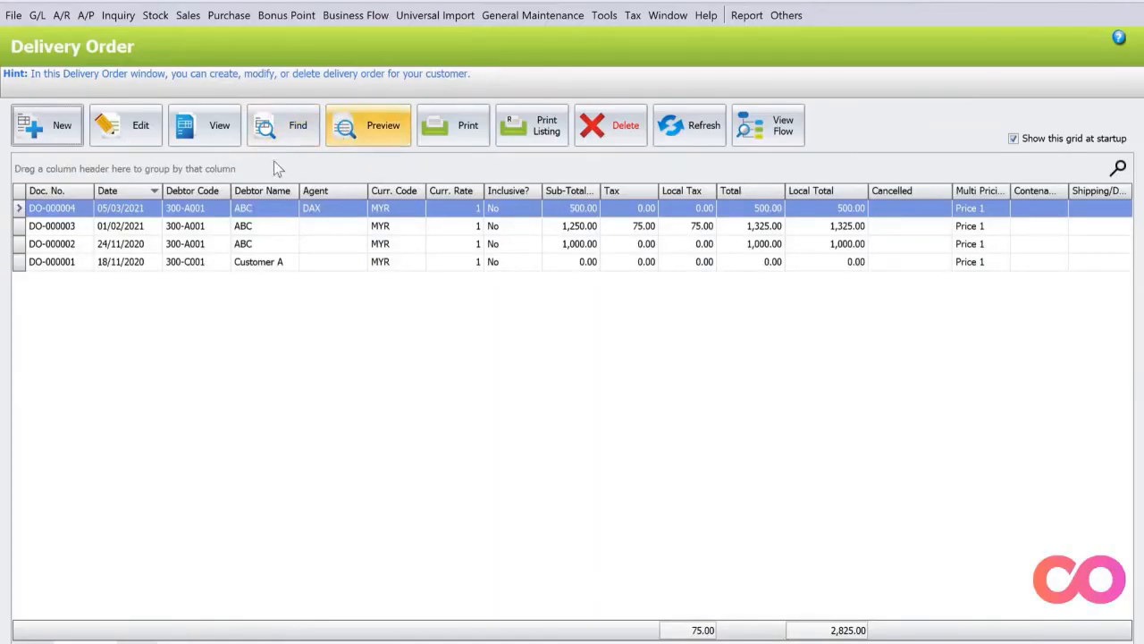
{"action": "left_click", "coordinate": [47, 125]}
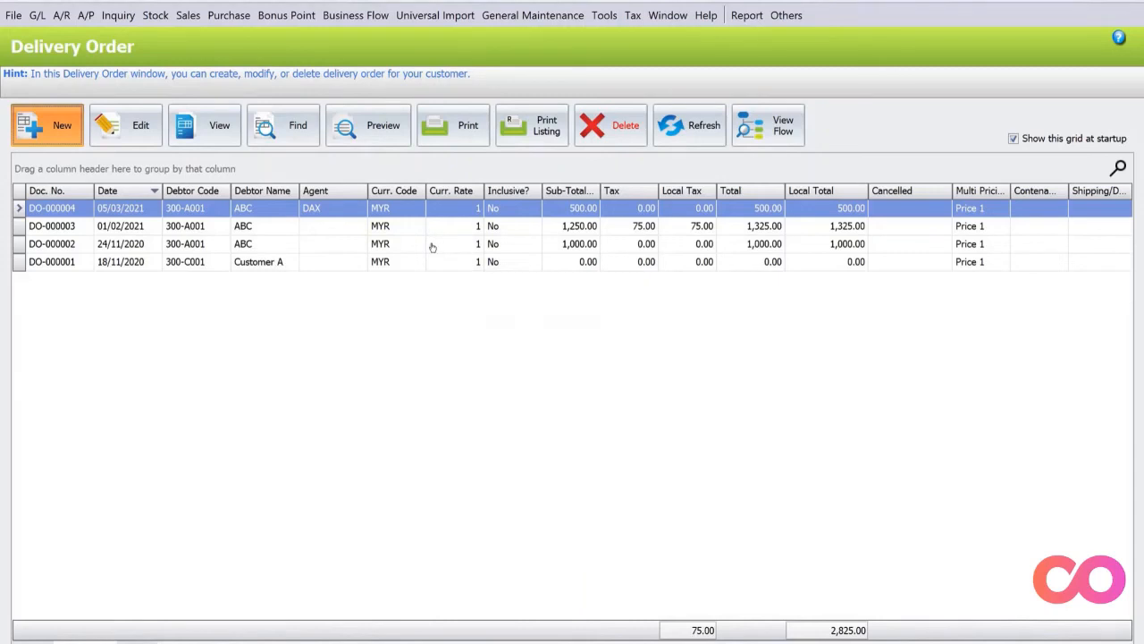
{"action": "left_click", "coordinate": [47, 125]}
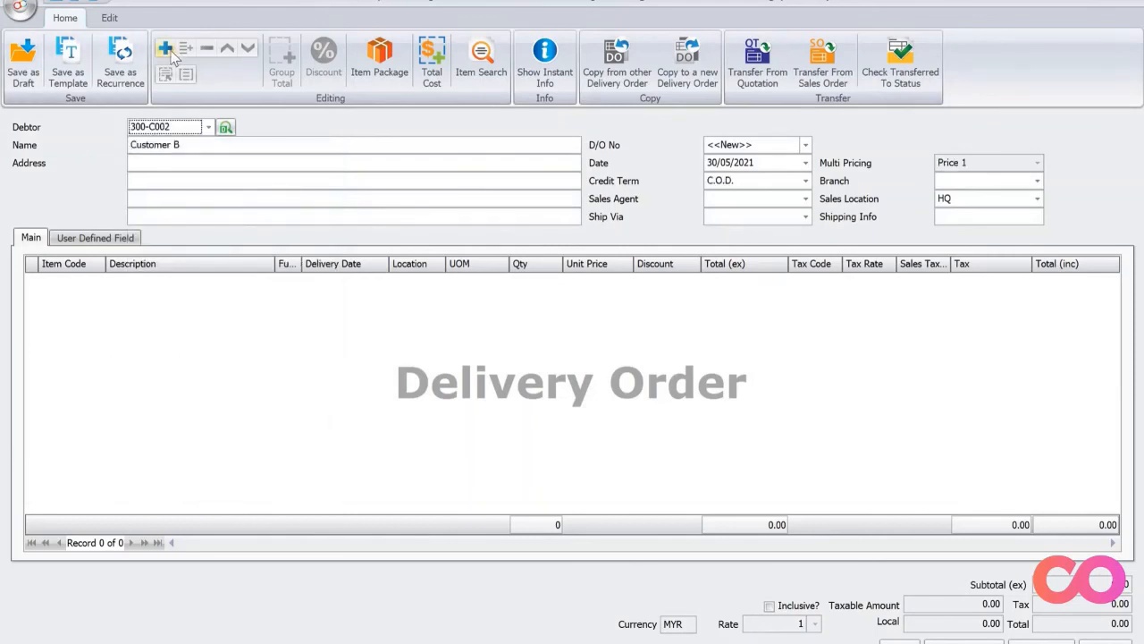
Add a Hardware 2 item line and choose LALAMOVE in the Shipping/Delivery Provider UDF.
{"action": "left_click", "coordinate": [165, 47]}
{"action": "type", "text": "00002"}
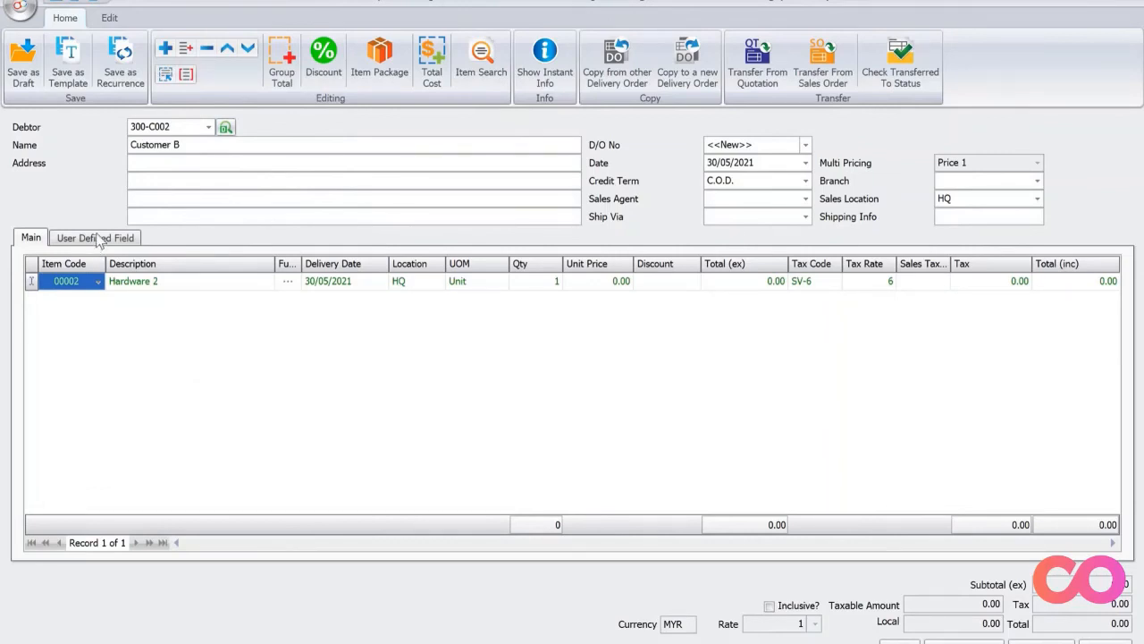
{"action": "left_click", "coordinate": [95, 236]}
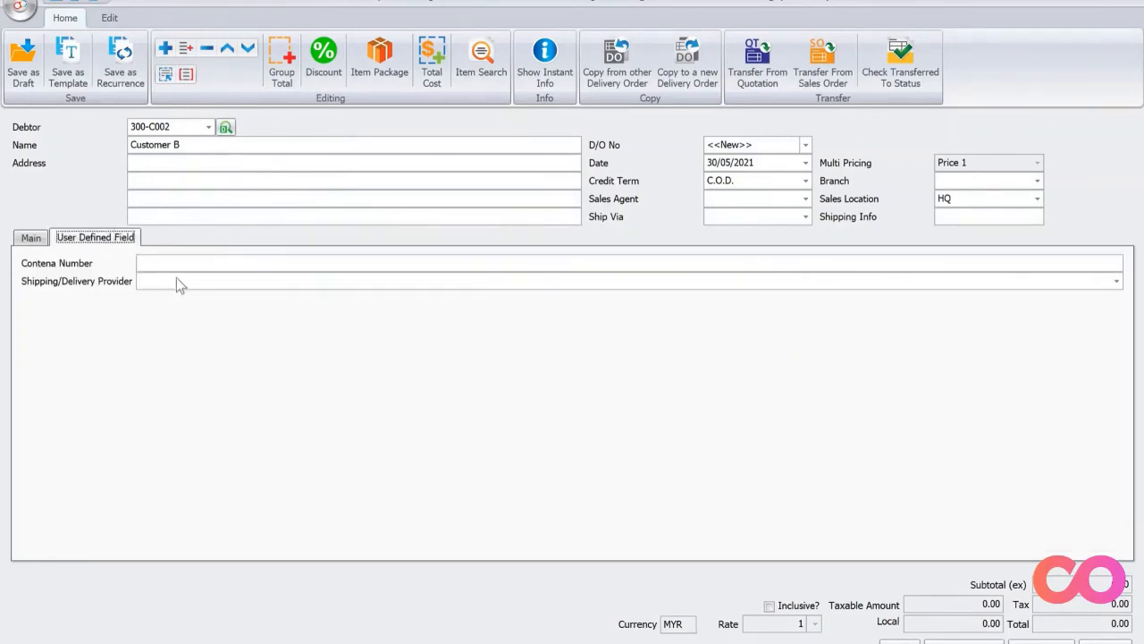
{"action": "mouse_move", "coordinate": [1123, 295]}
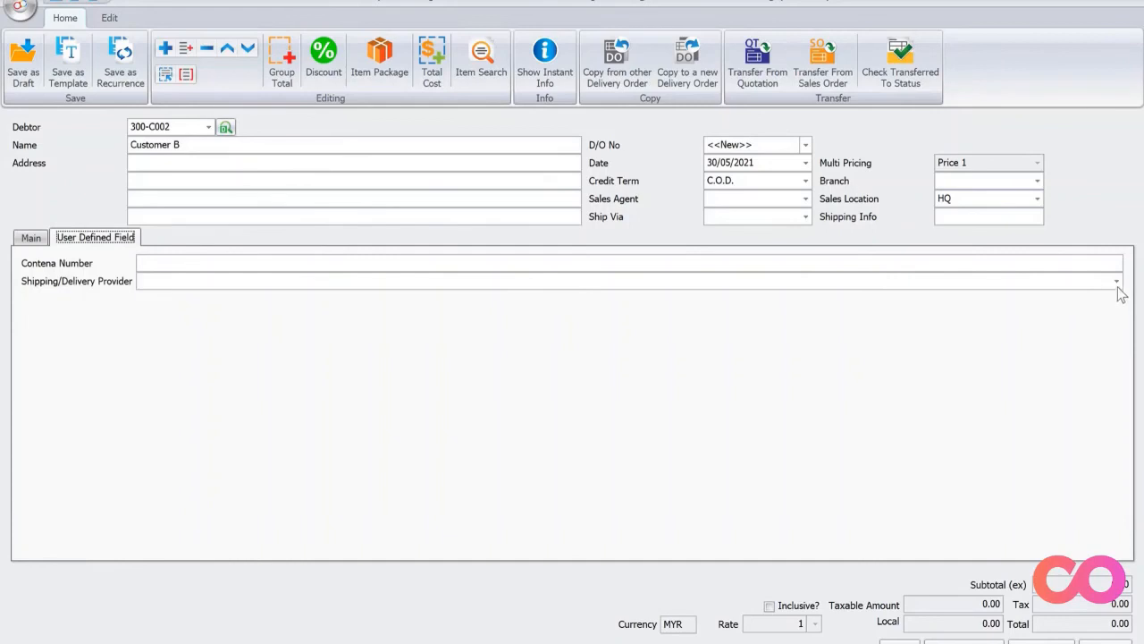
{"action": "left_click", "coordinate": [1116, 281]}
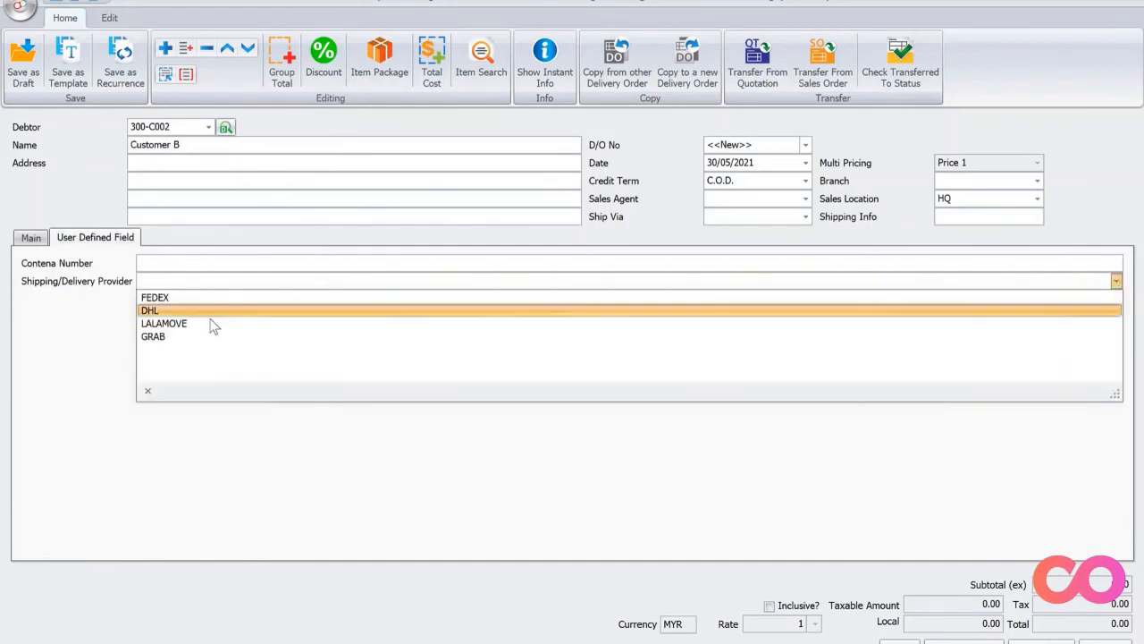
{"action": "left_click", "coordinate": [164, 322]}
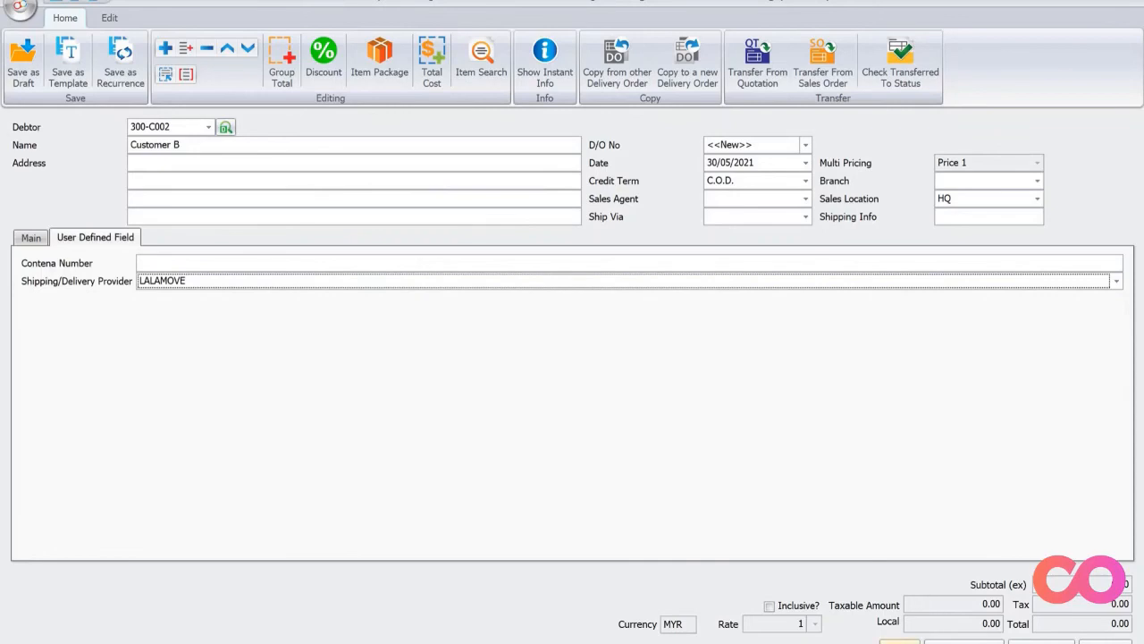
Save the new delivery order, confirming the zero-amount warning with Yes.
{"action": "left_click", "coordinate": [24, 57]}
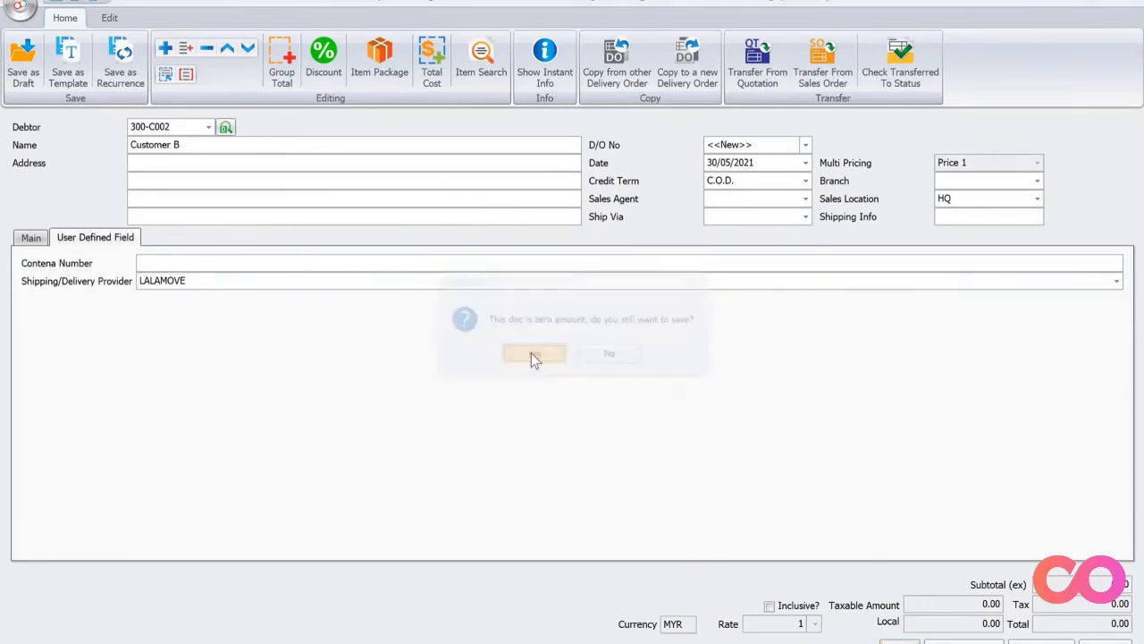
{"action": "left_click", "coordinate": [532, 354]}
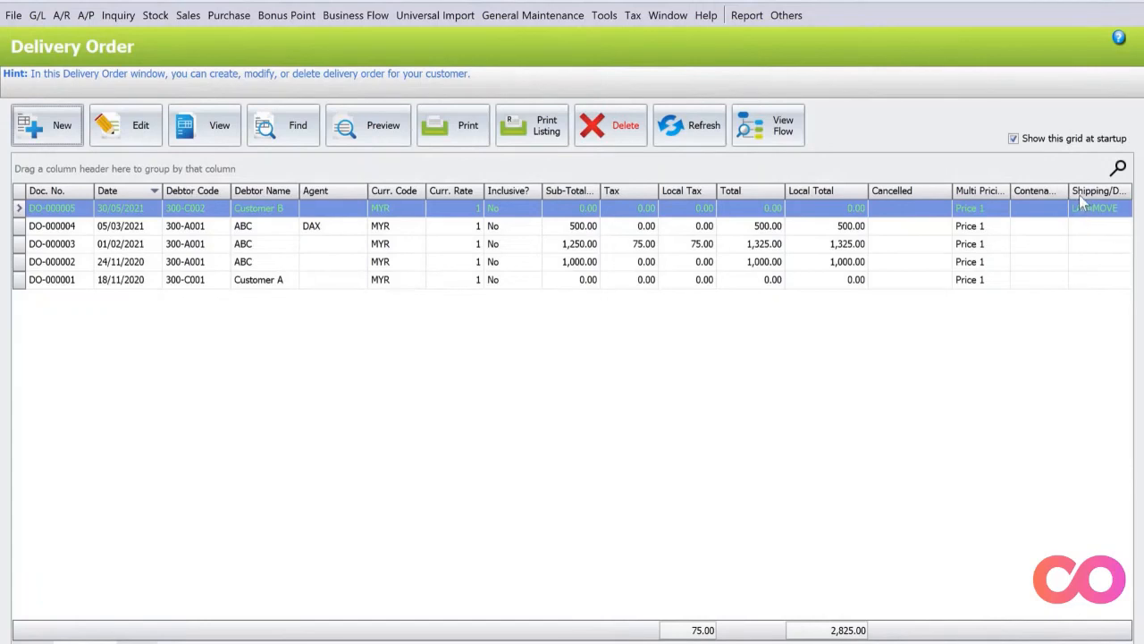
{"action": "mouse_move", "coordinate": [1087, 214]}
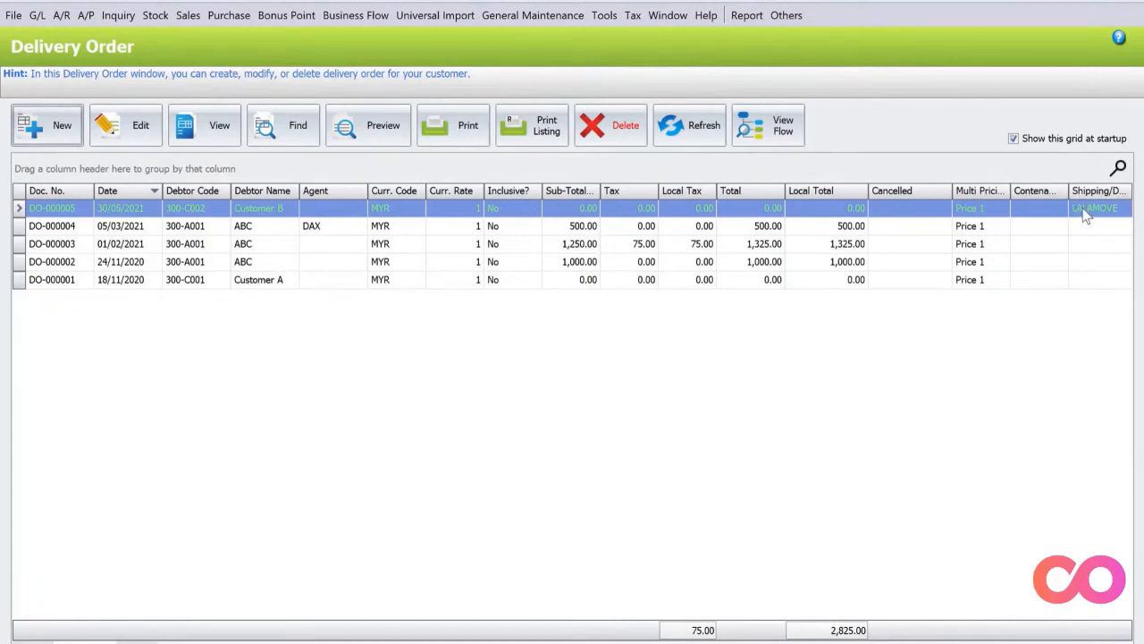